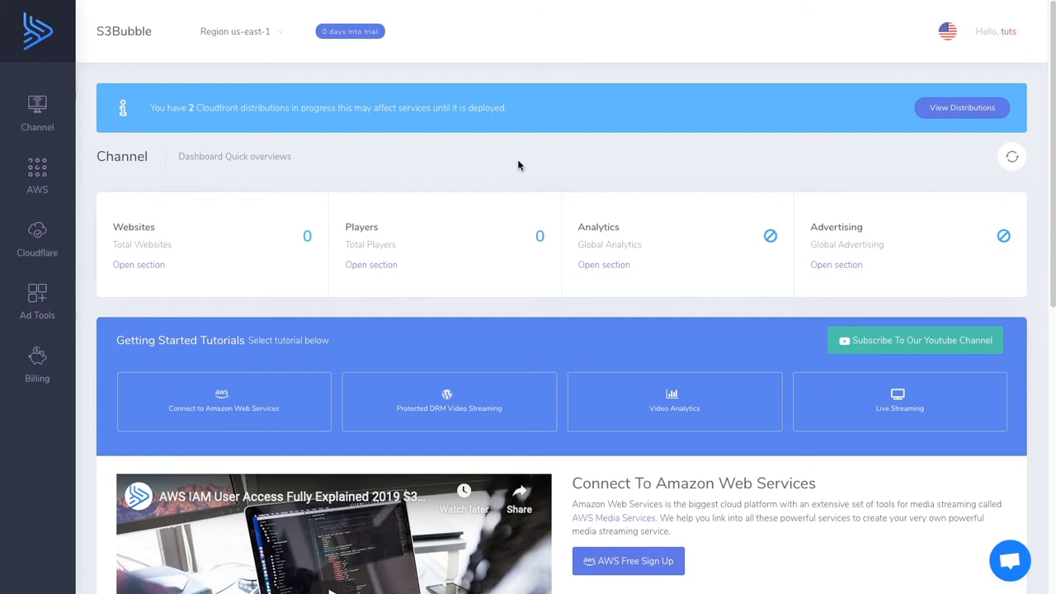
mouse_move(37, 177)
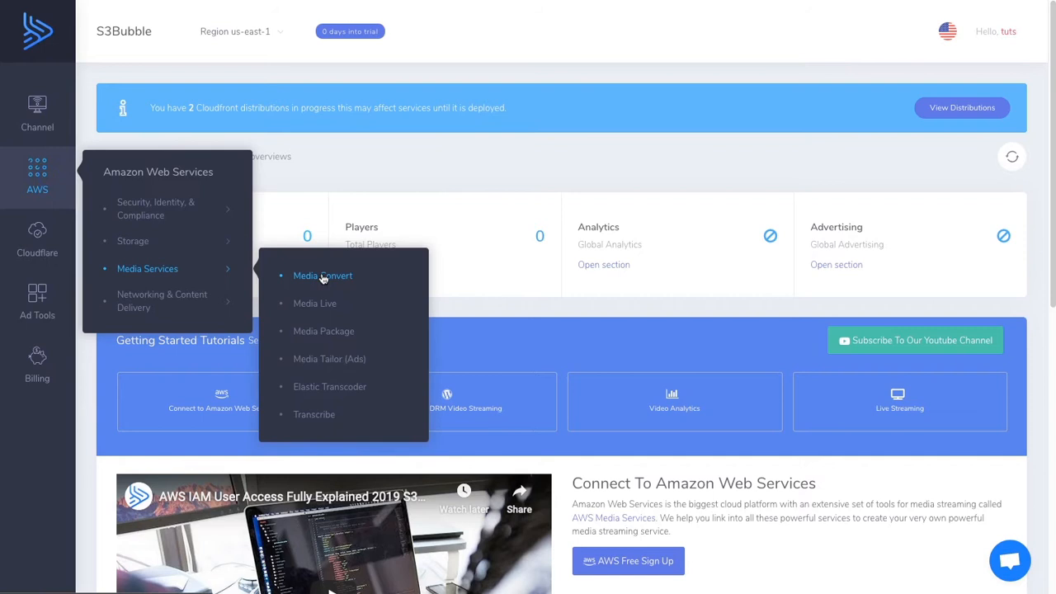
Step: Open the Media Convert service page under AWS > Media Services
click(323, 276)
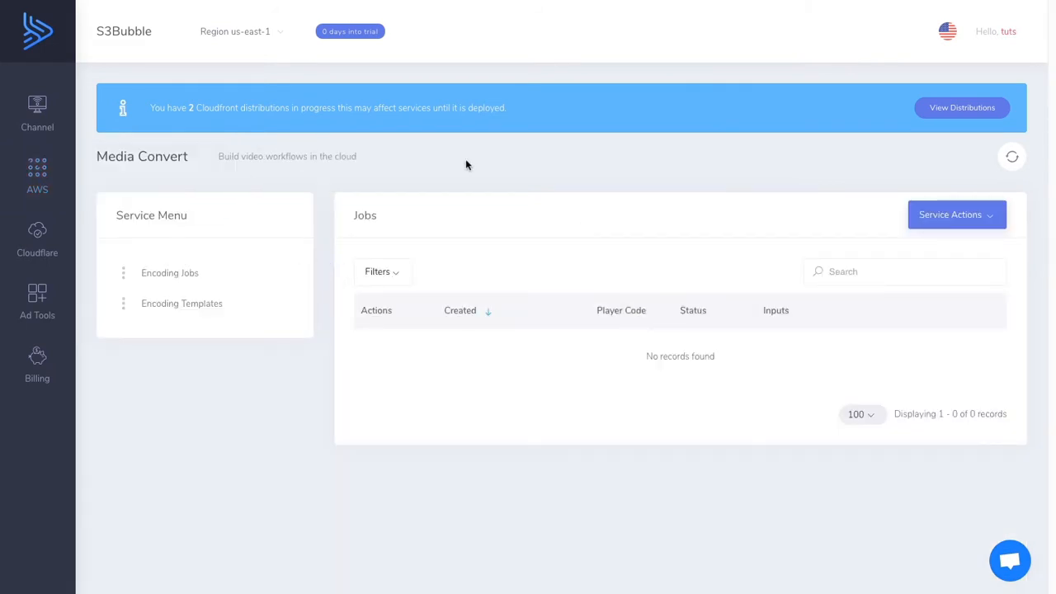
mouse_move(589, 327)
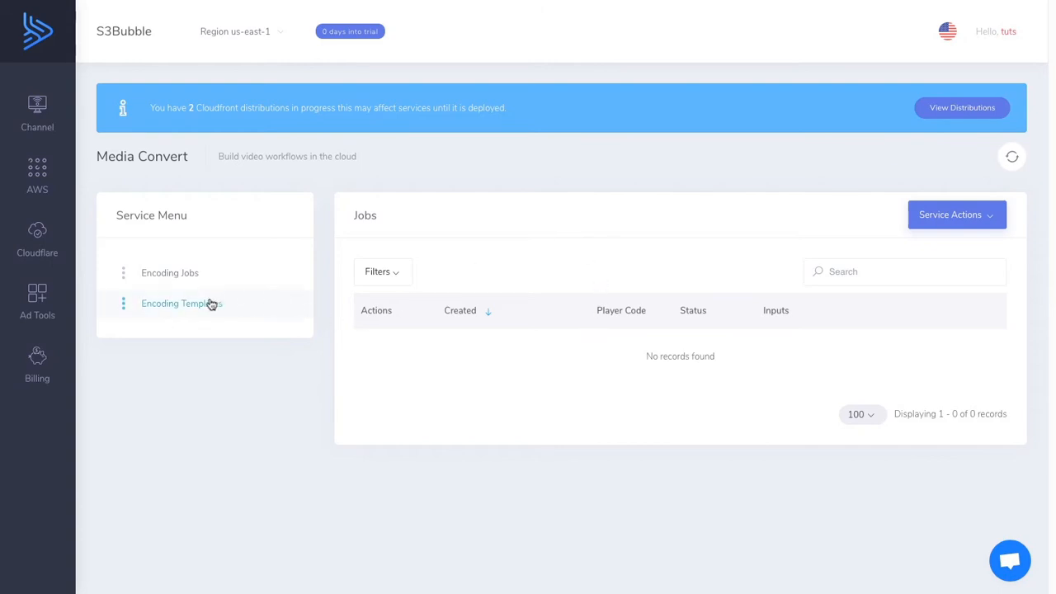
Step: Show Encoding Templates and scroll through the 12 job templates, including two S3Bubble HLS ones
click(181, 303)
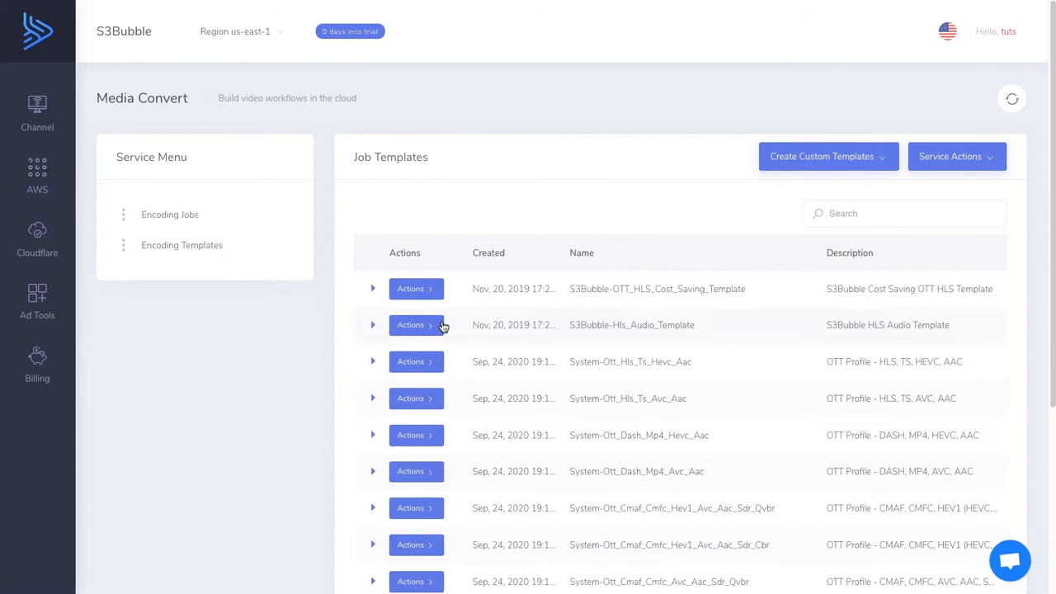
scroll(down, 3)
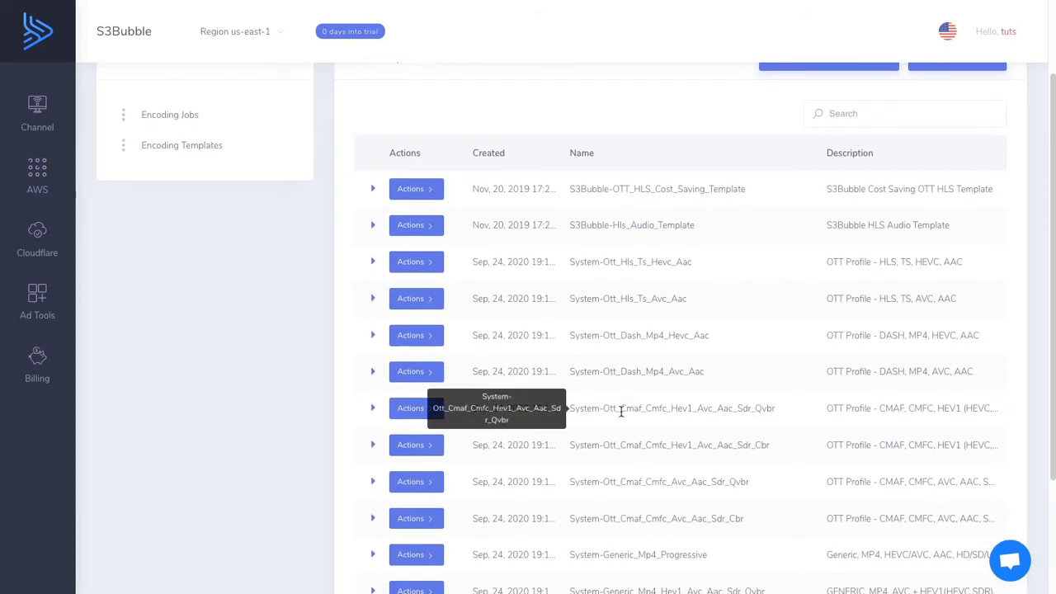
scroll(down, 3)
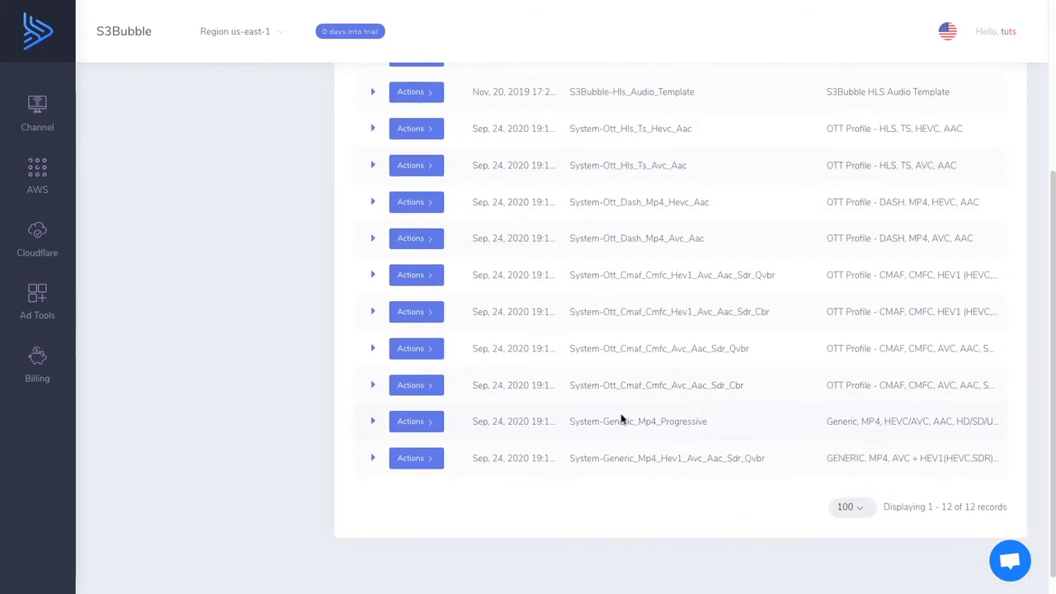
scroll(up, 3)
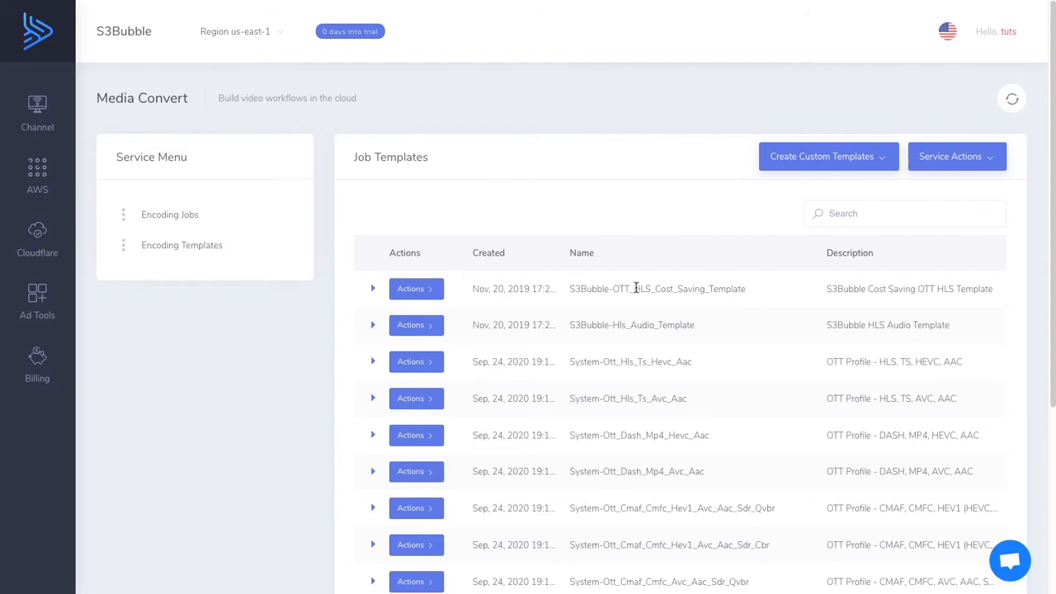
mouse_move(677, 250)
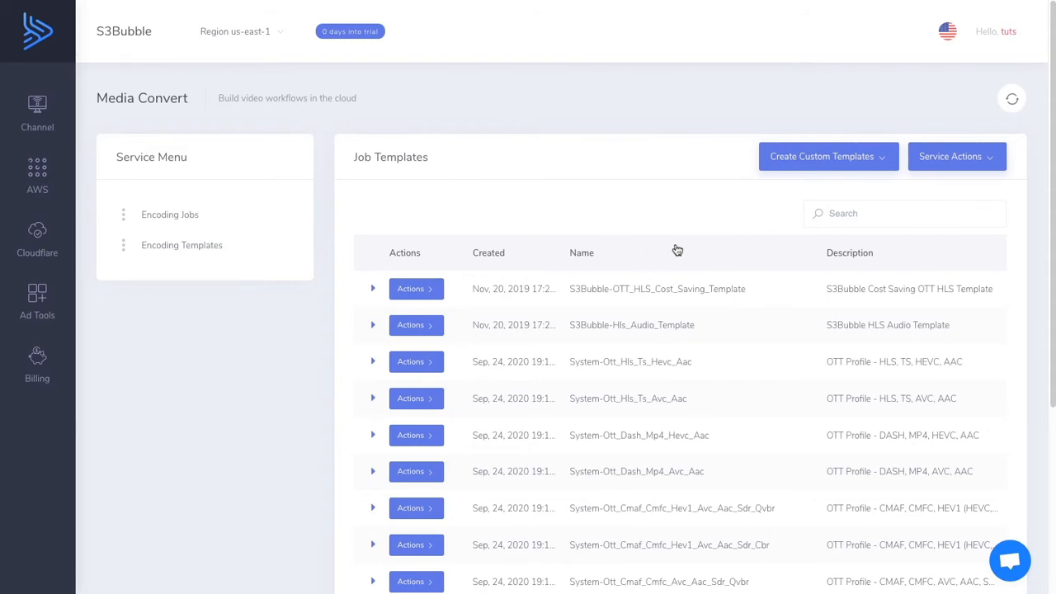
mouse_move(668, 231)
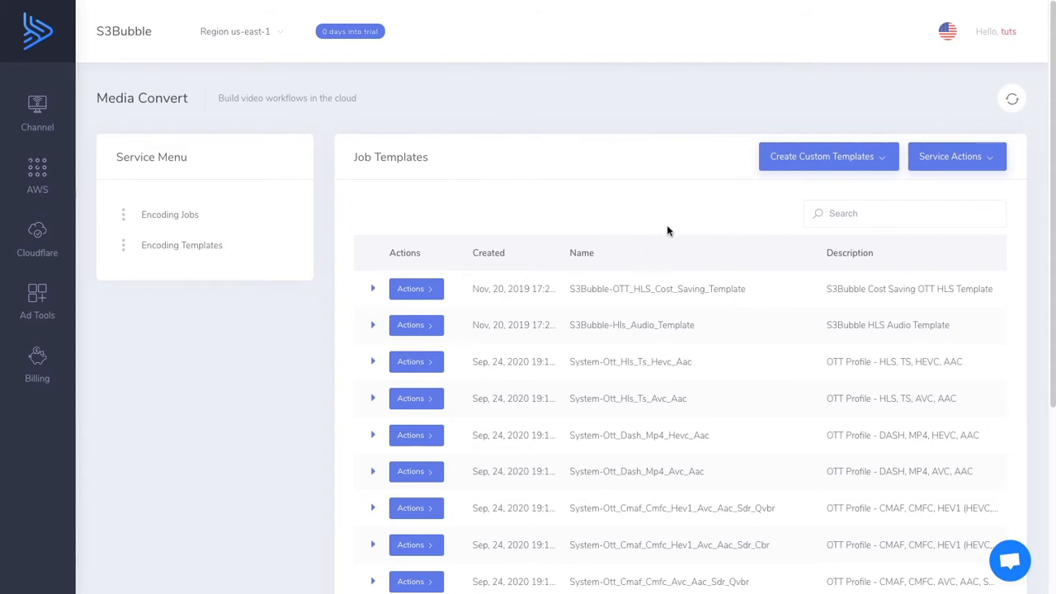
mouse_move(635, 275)
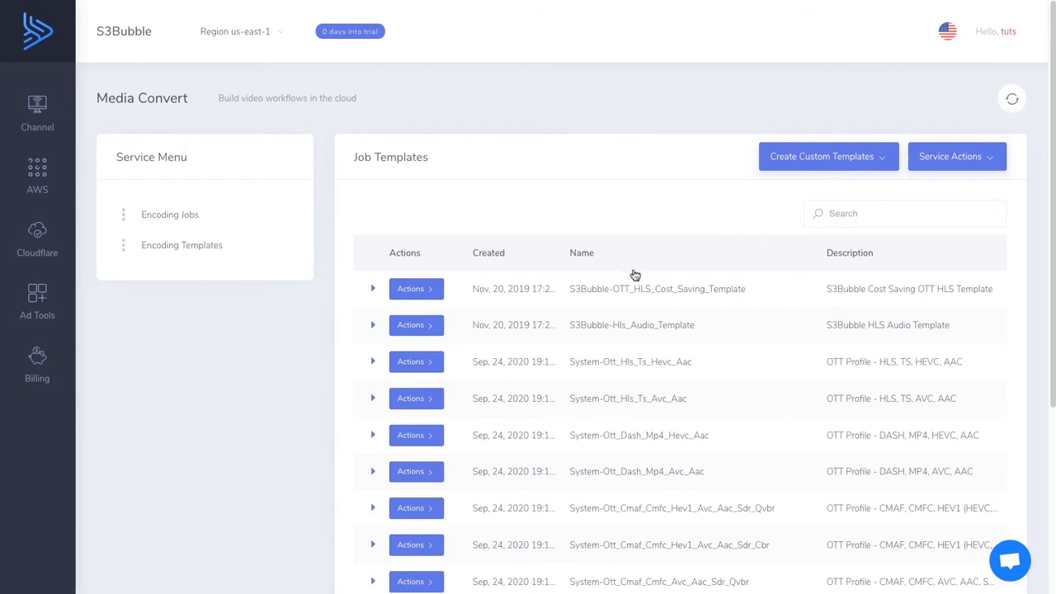
Step: Create the Cost Saving OTT HLS Template (No Presets) and show the new row's actions
click(828, 156)
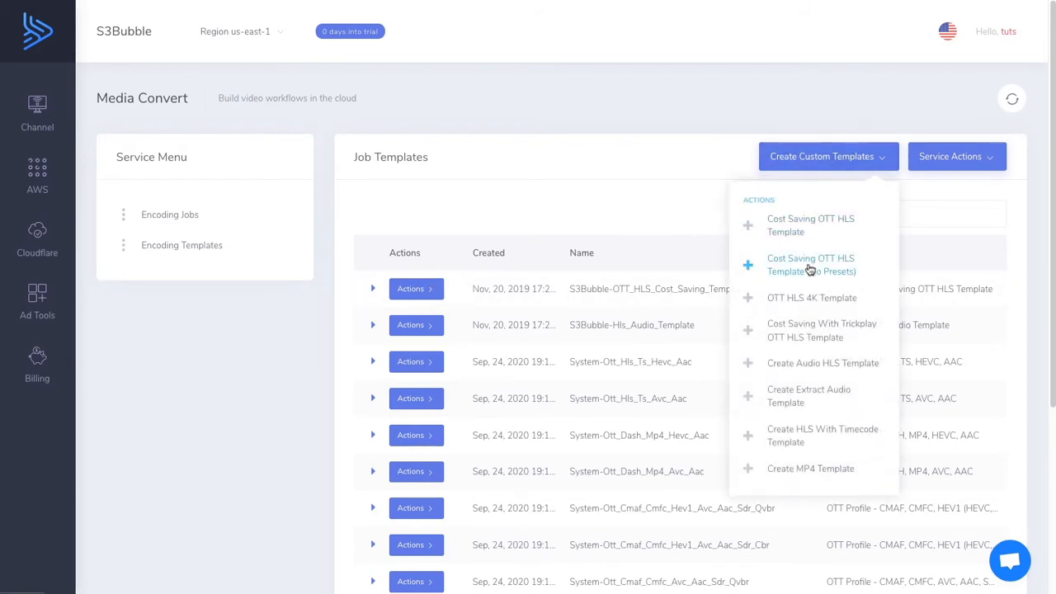
click(810, 264)
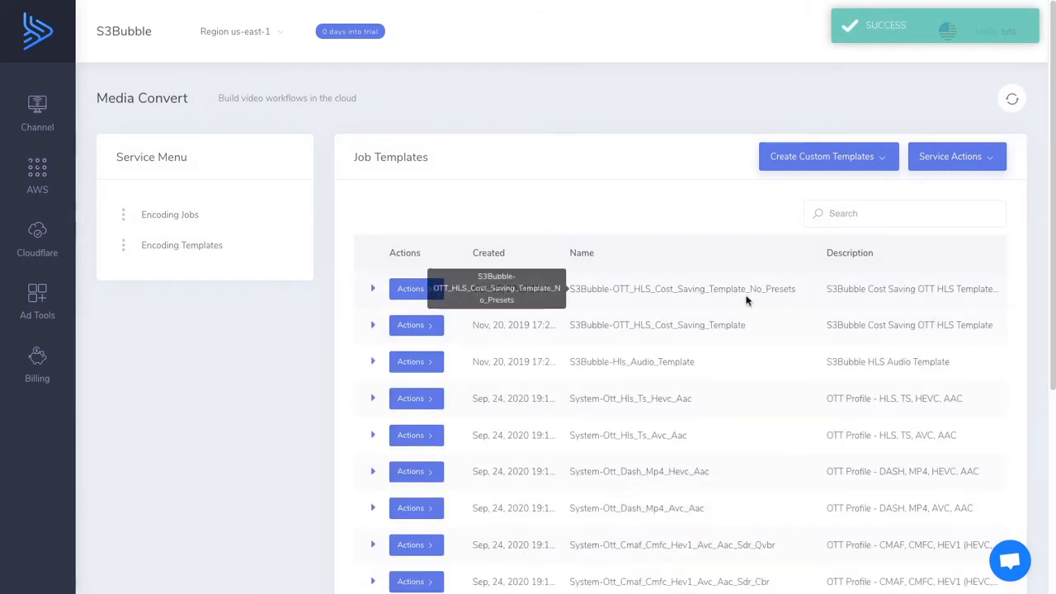
mouse_move(670, 223)
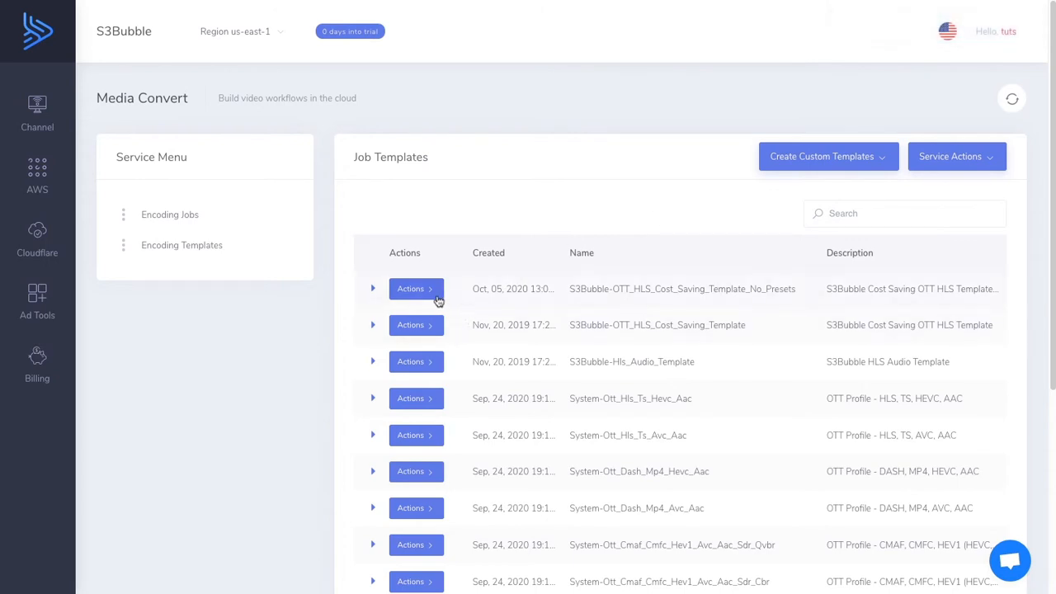
click(416, 289)
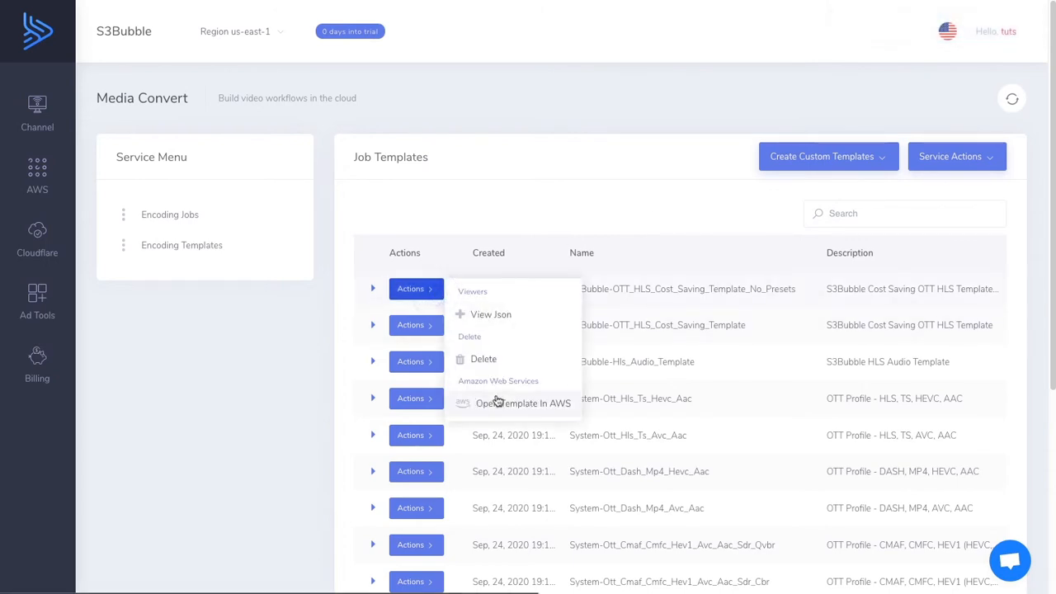
Step: Open the No_Presets template in AWS and review its 480x270 H.264 output at 400 kbps
click(523, 403)
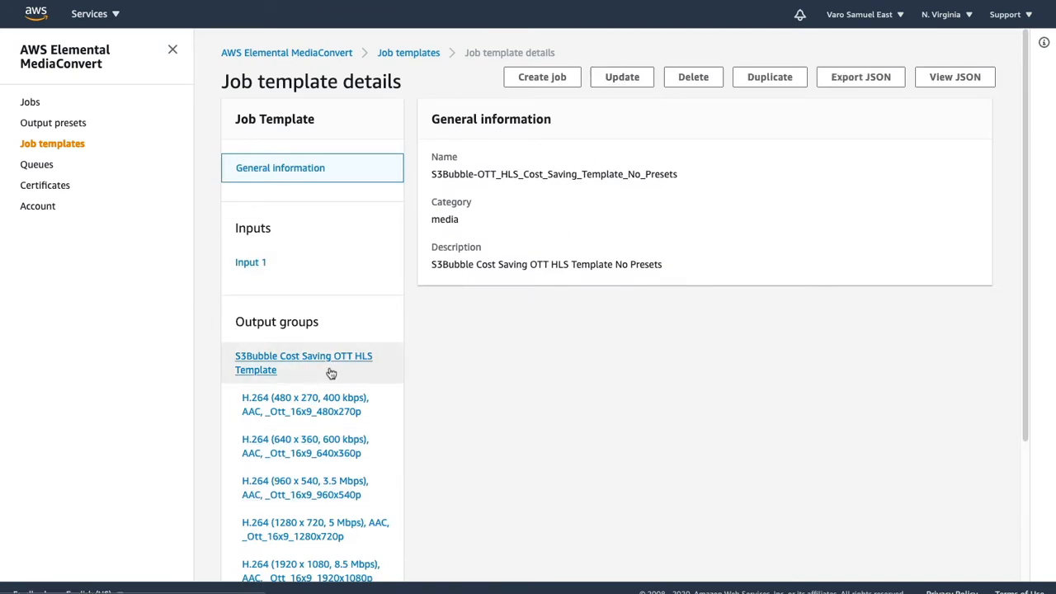
click(305, 404)
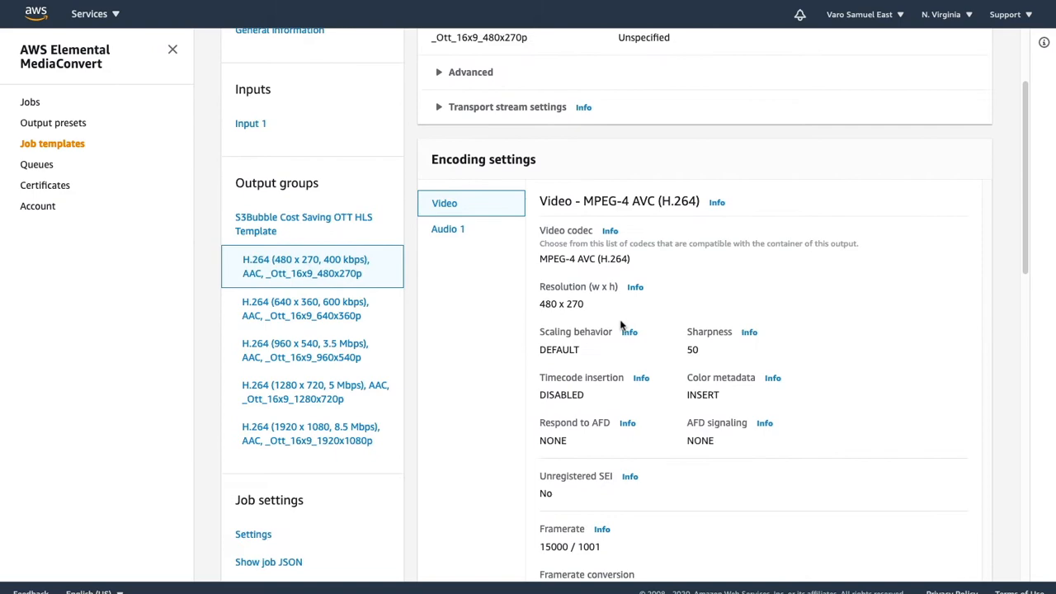
scroll(down, 3)
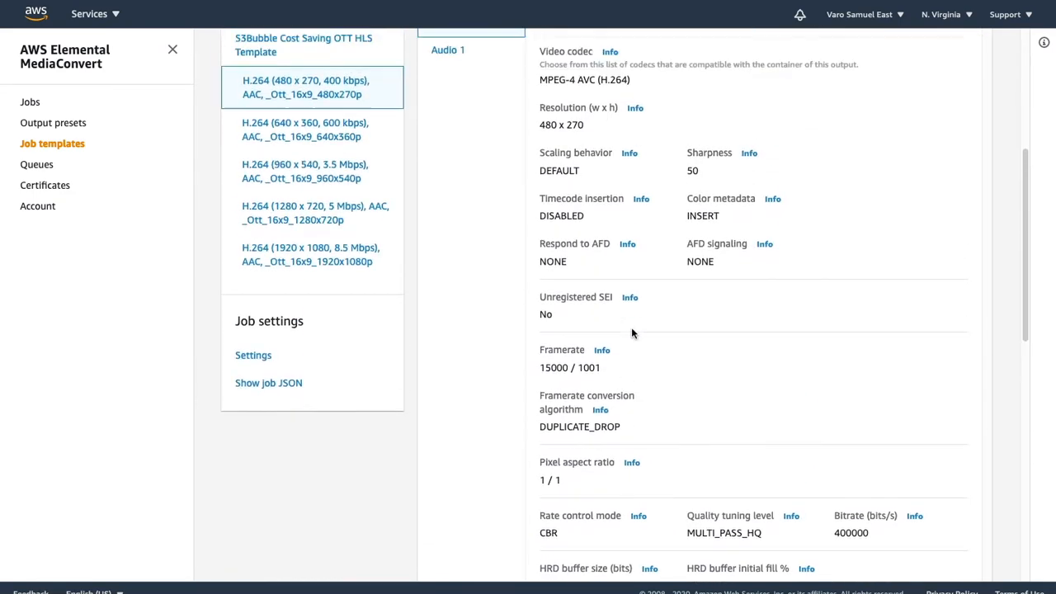
scroll(up, 3)
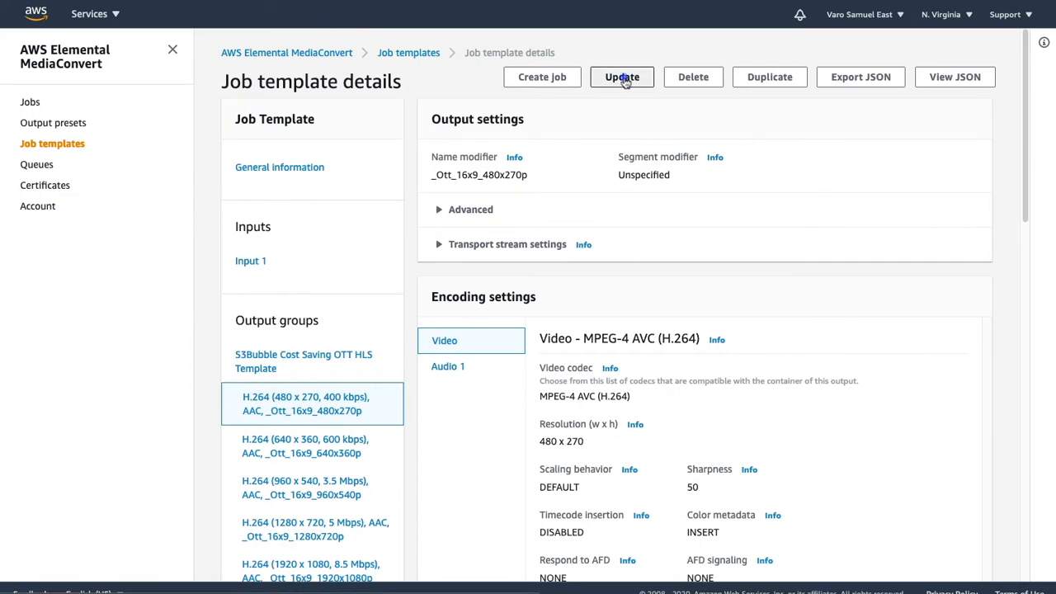
Step: Swap width and height on the template's H.264 outputs for portrait, e.g. 1080 x 1920
click(621, 77)
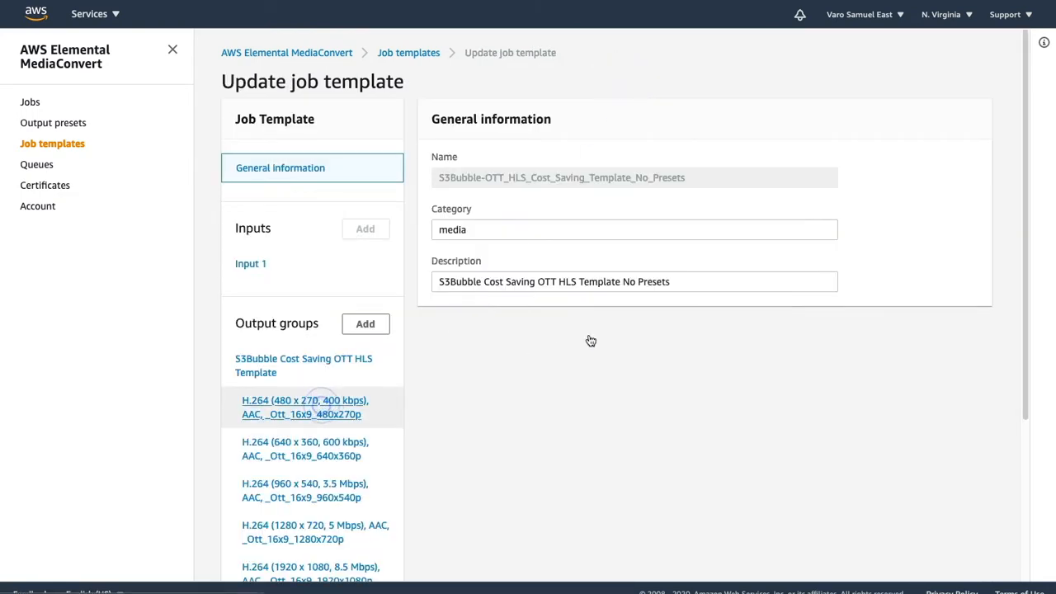
click(305, 406)
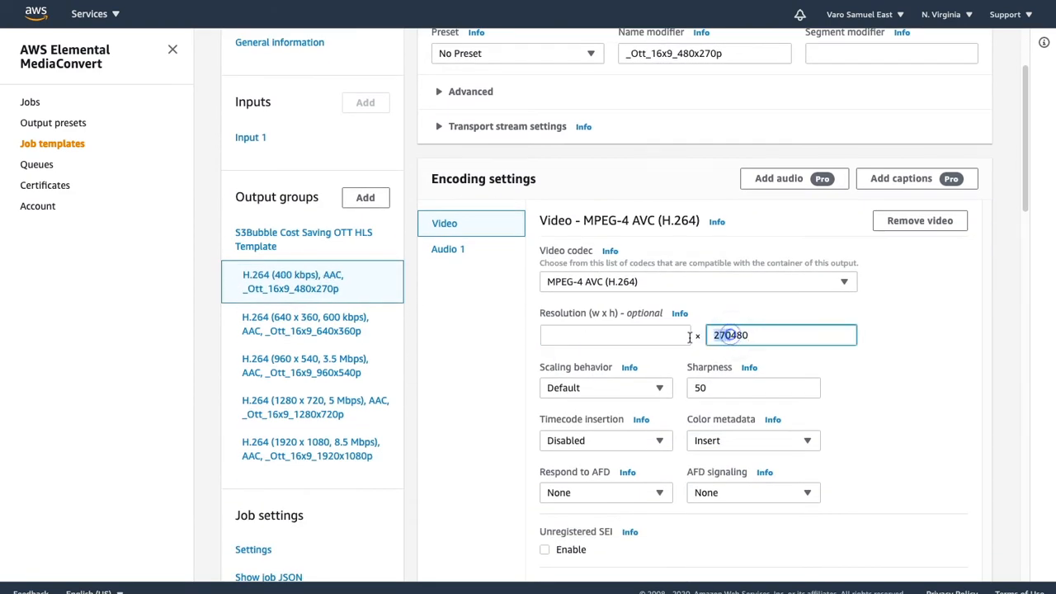
click(311, 323)
text(640)
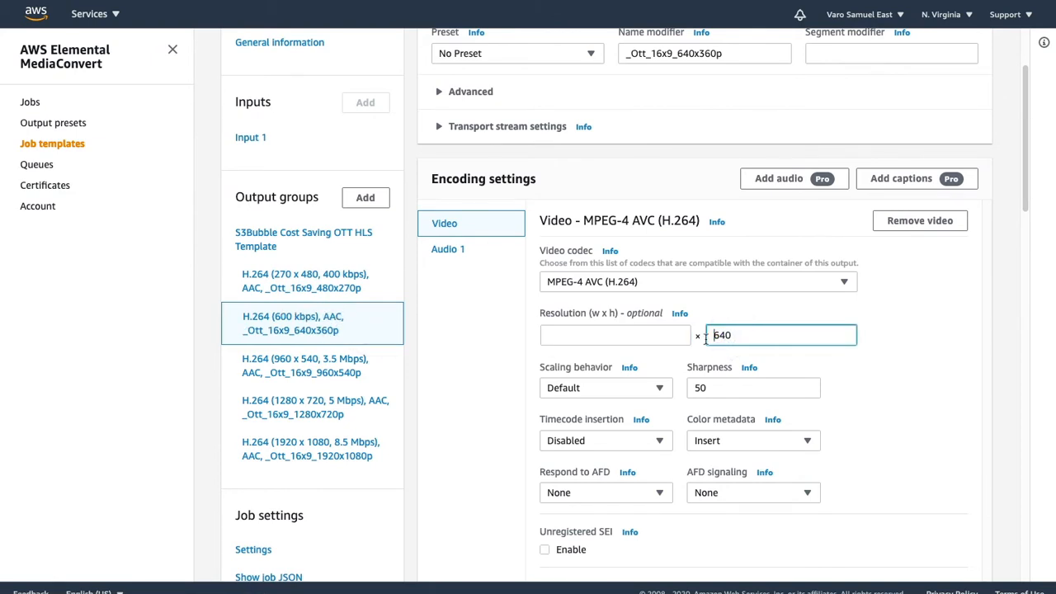
click(311, 365)
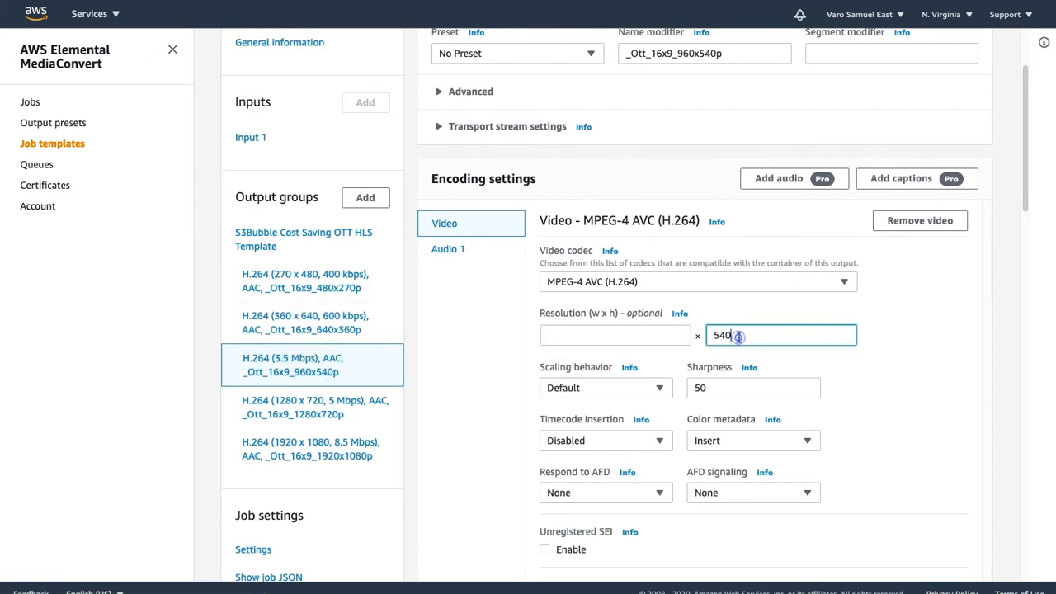
click(614, 335)
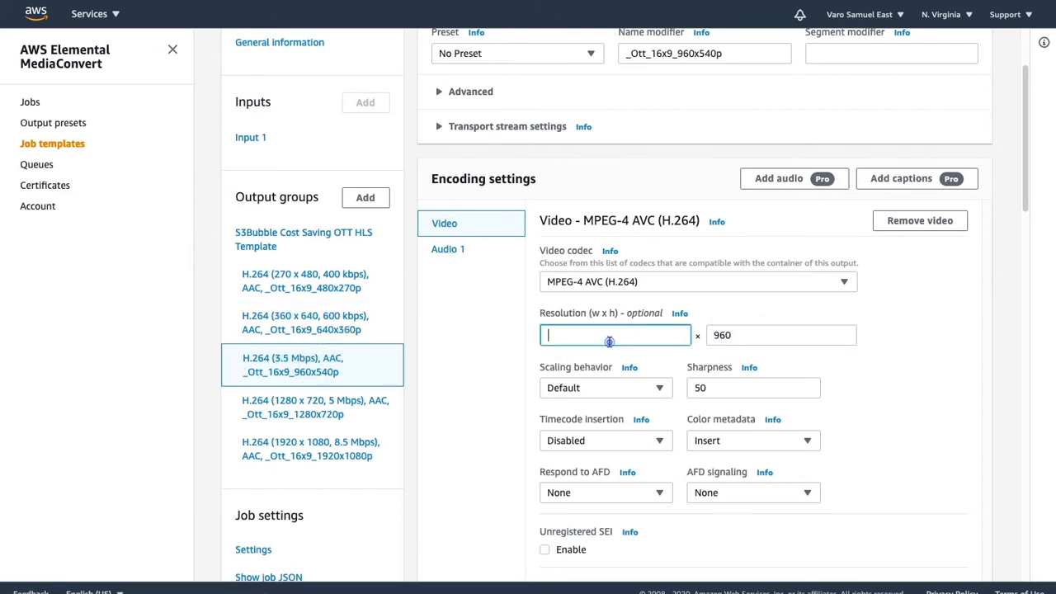
click(314, 406)
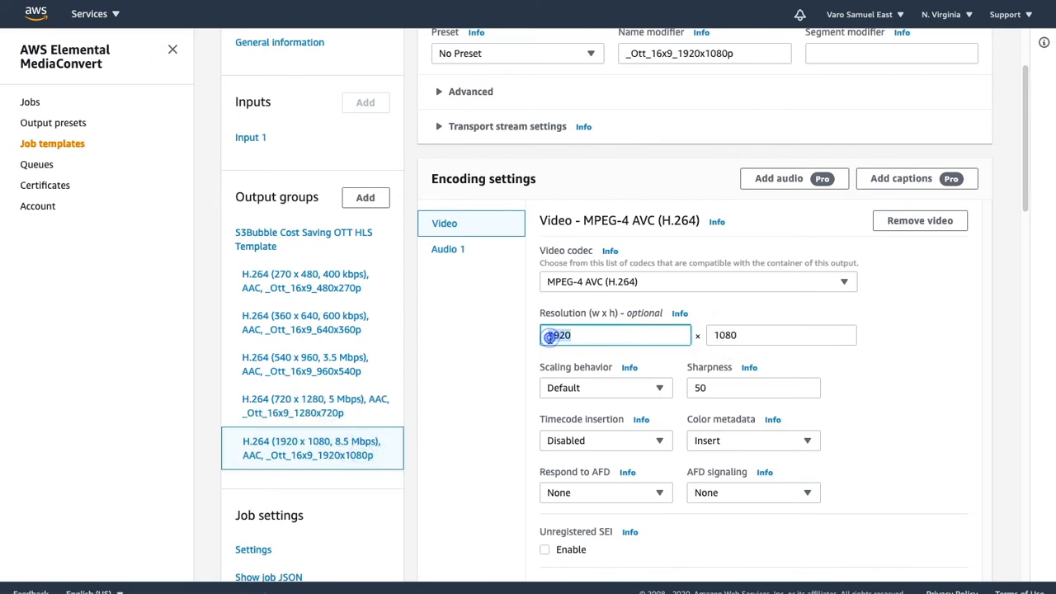
text(1920)
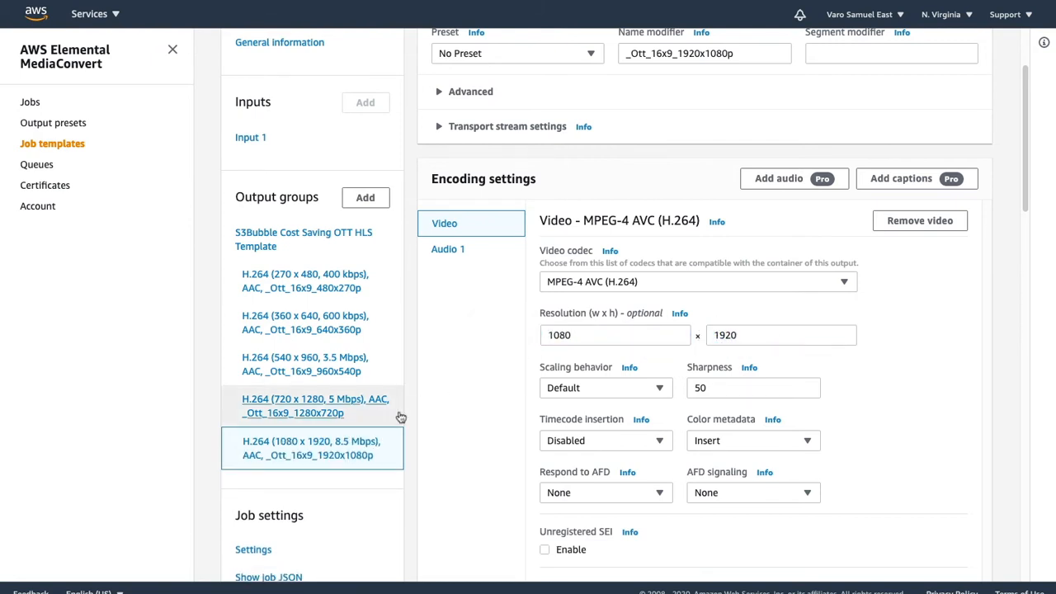
mouse_move(499, 354)
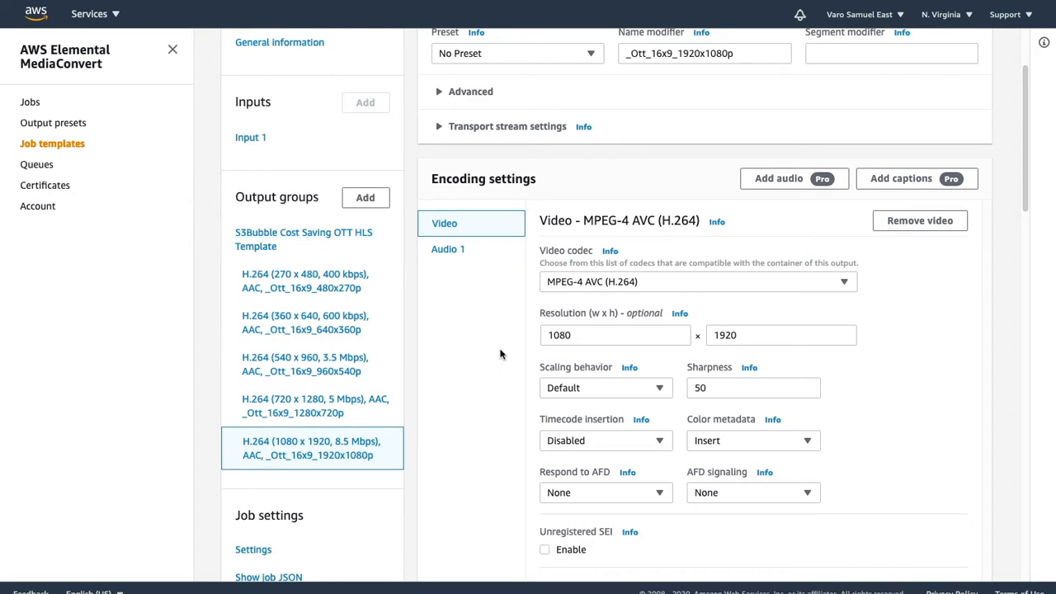
mouse_move(532, 348)
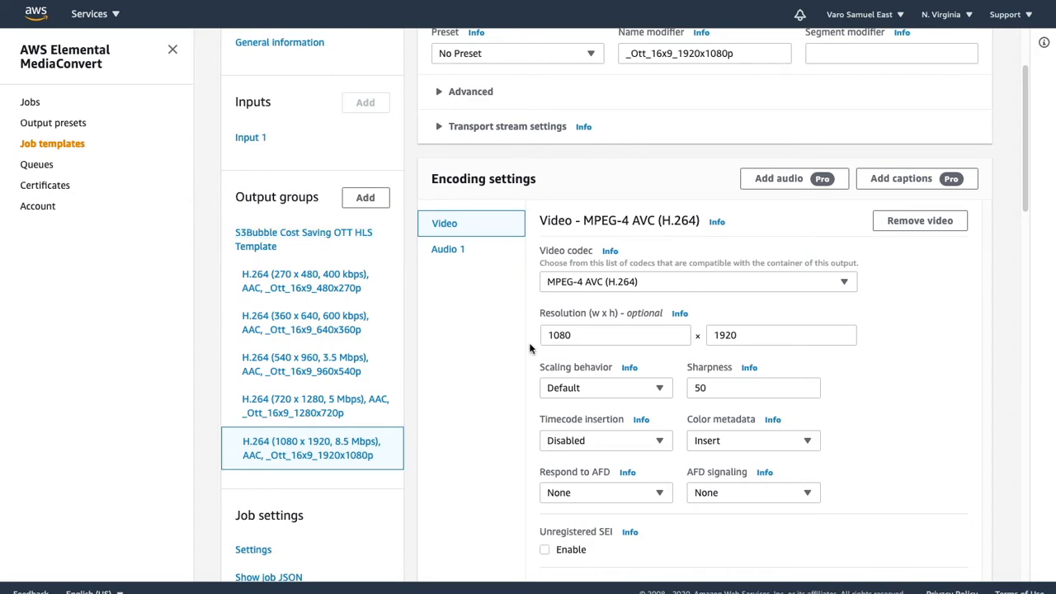
Step: Review the portrait outputs' encoding settings and preprocessors, then save the template update
scroll(down, 3)
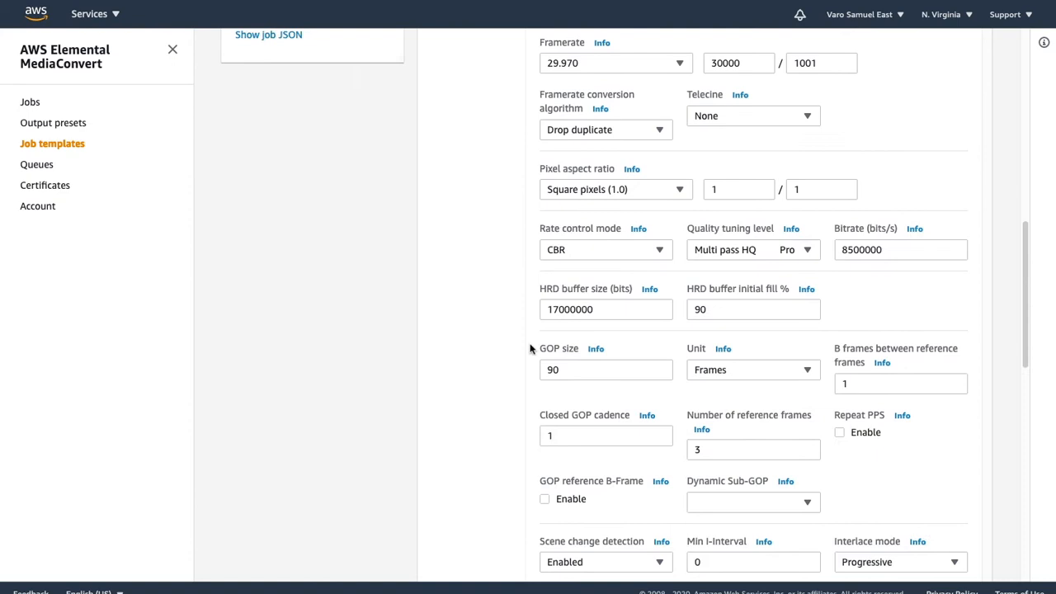
scroll(down, 3)
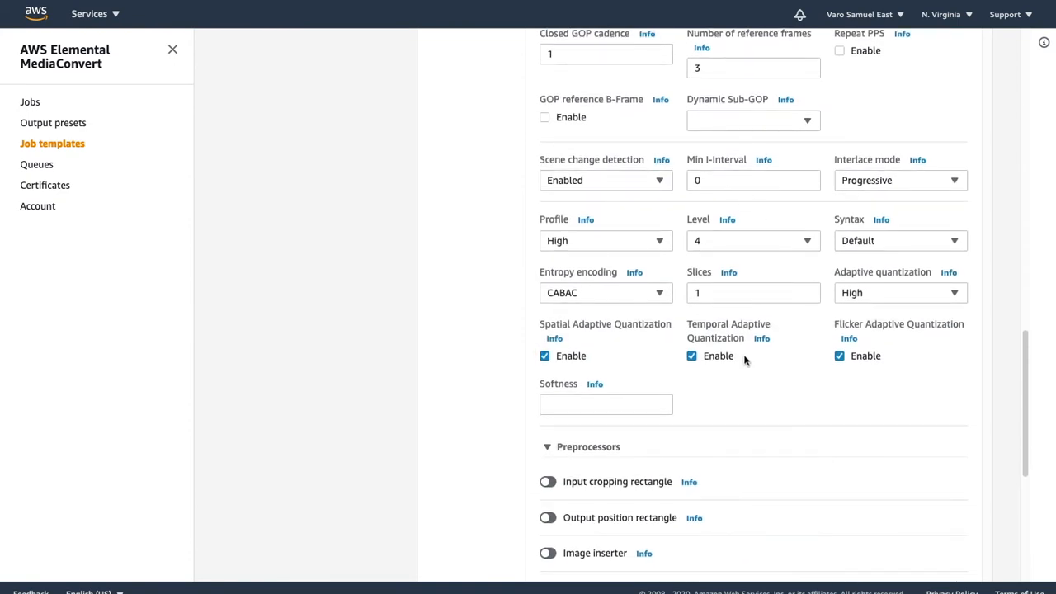
scroll(down, 3)
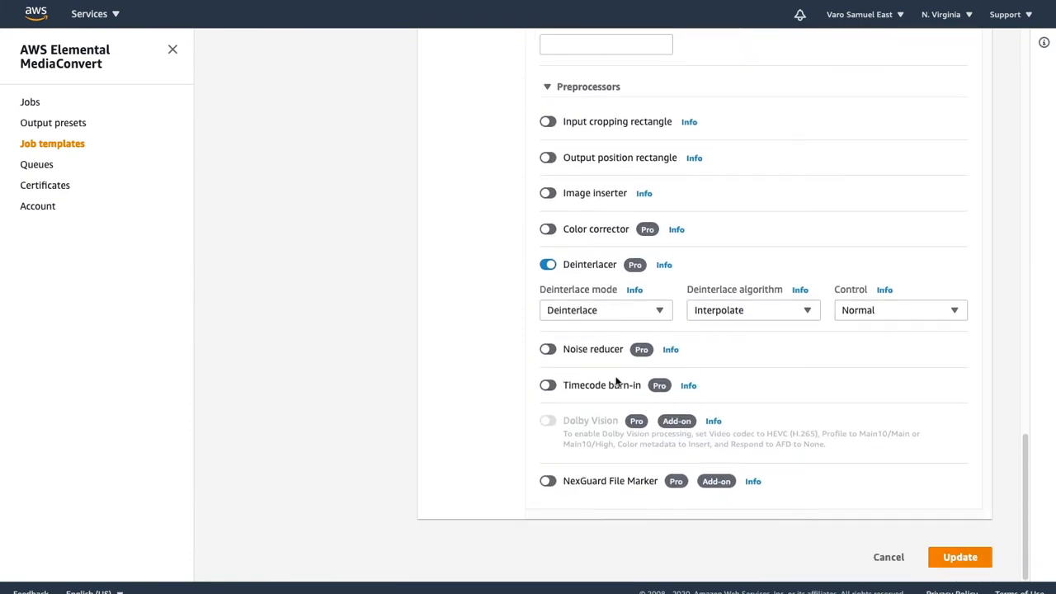
mouse_move(559, 391)
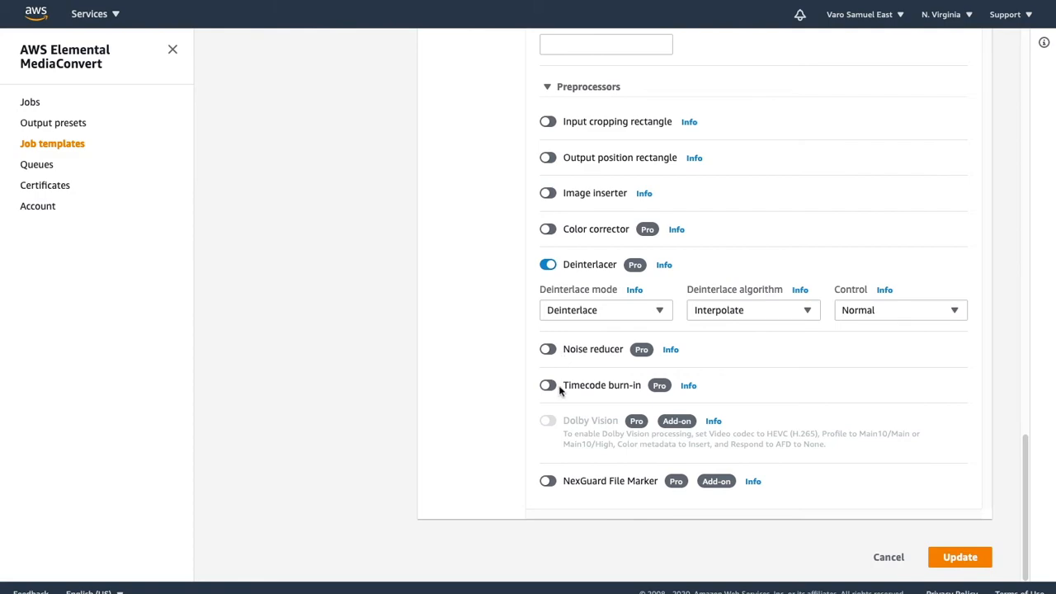
scroll(up, 3)
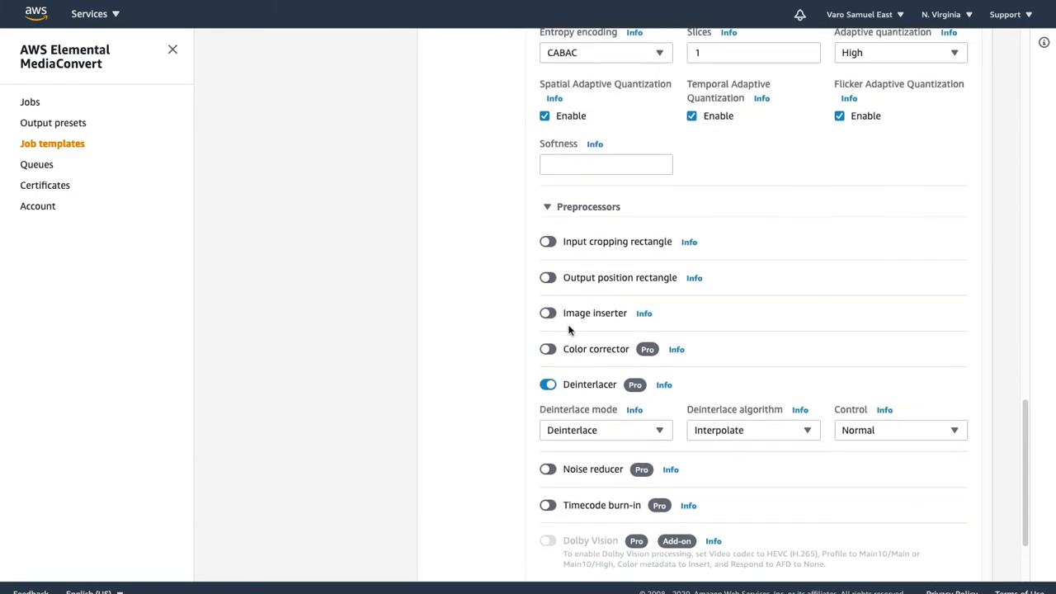
scroll(up, 3)
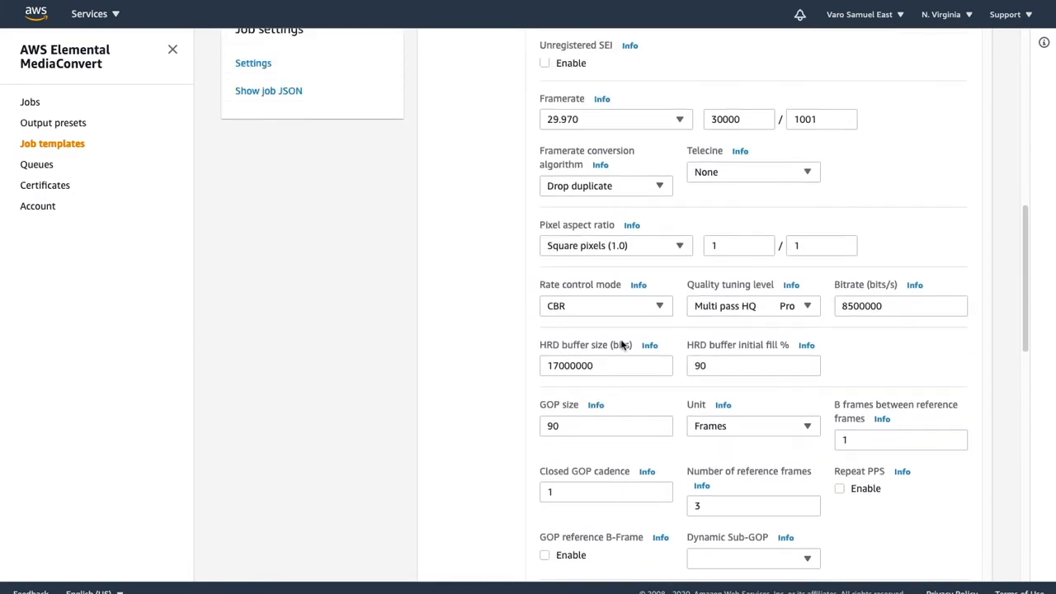
scroll(up, 3)
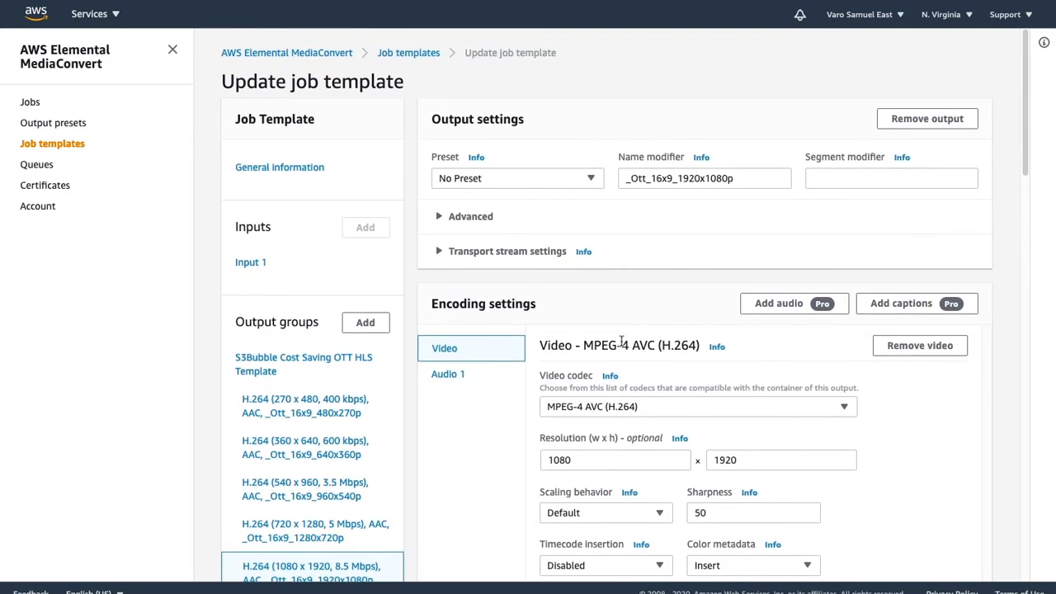
scroll(down, 3)
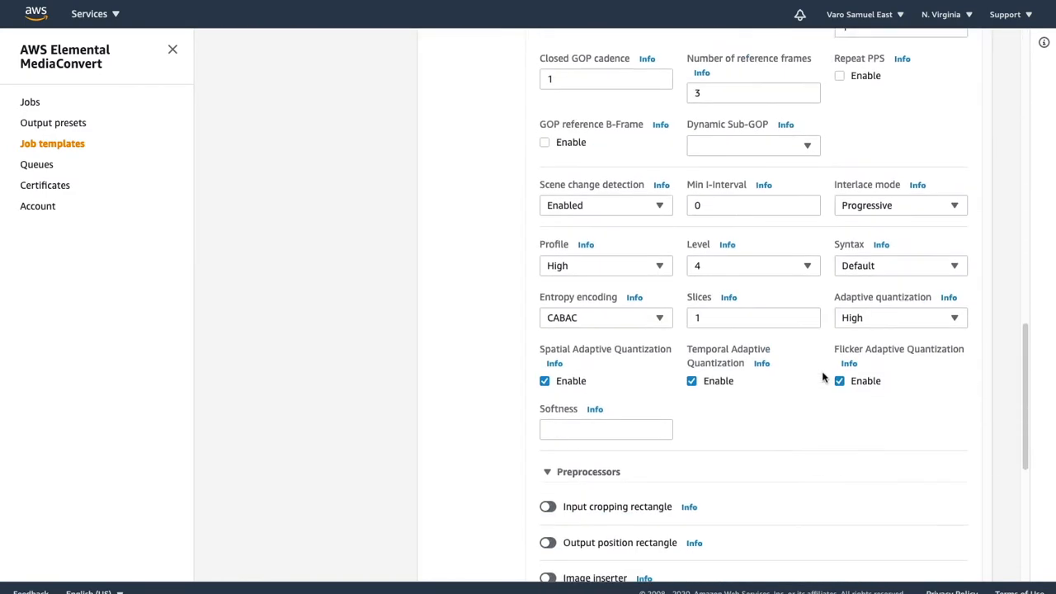
scroll(down, 3)
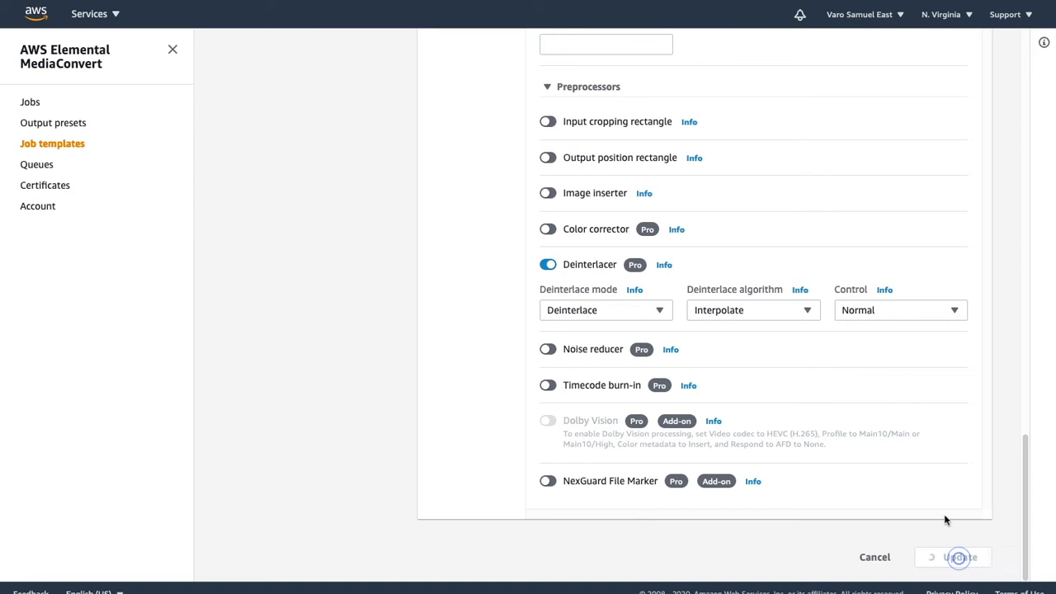
click(956, 557)
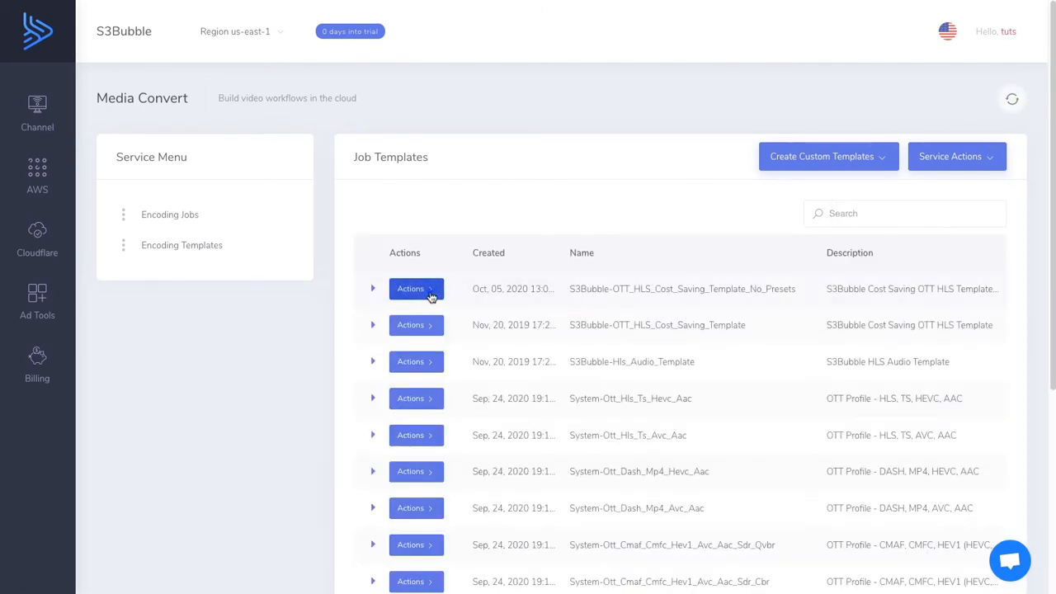
click(490, 314)
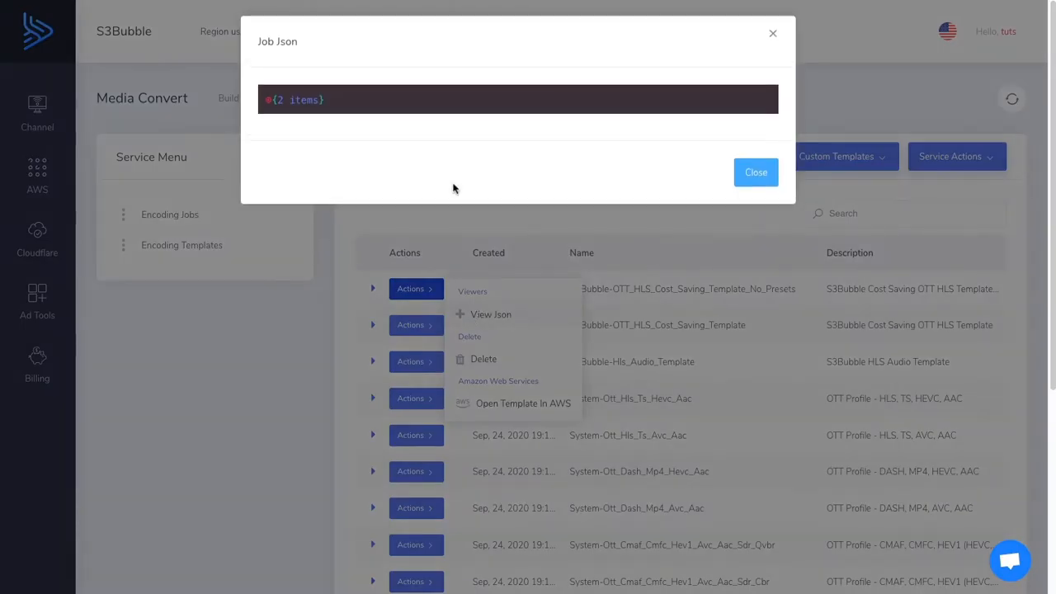
click(267, 100)
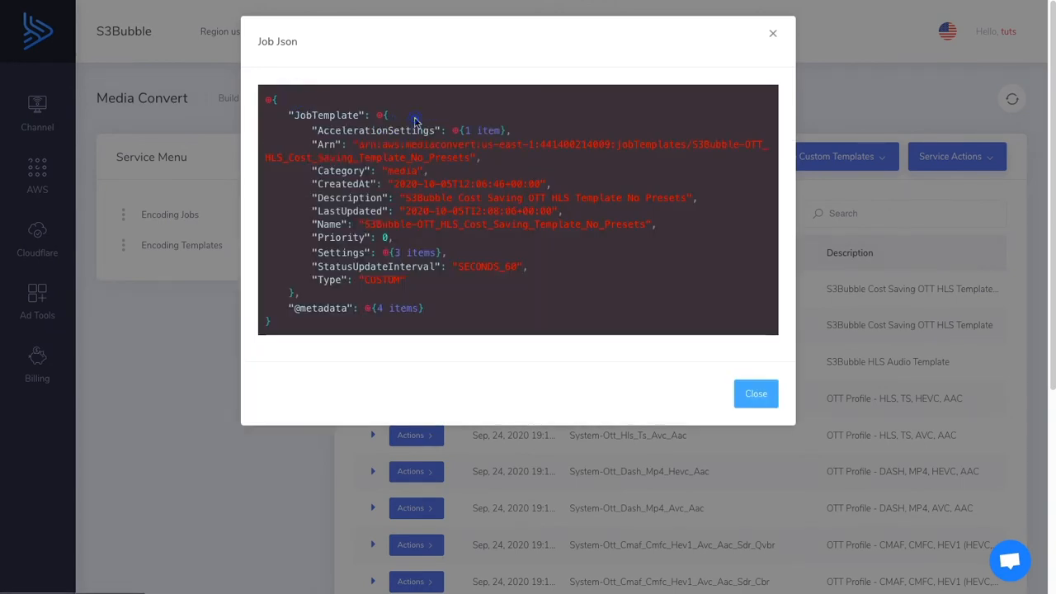
click(383, 253)
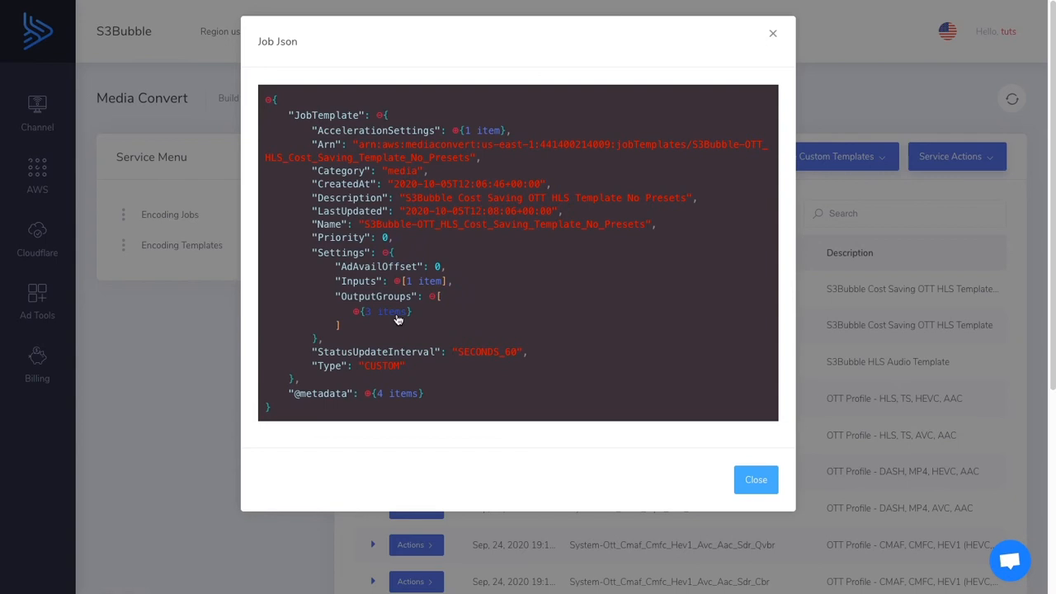
click(387, 312)
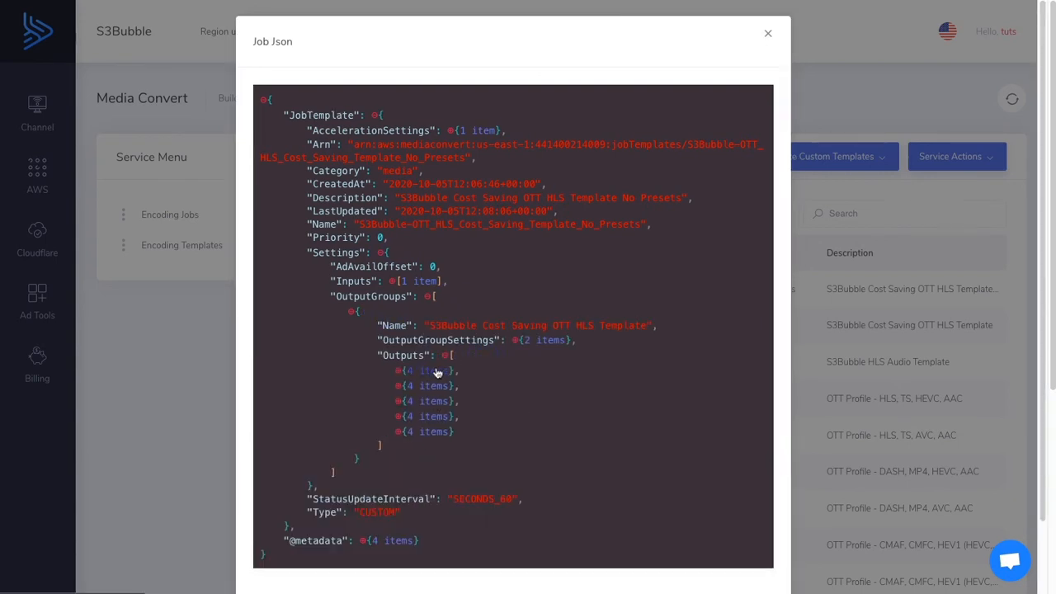
click(398, 370)
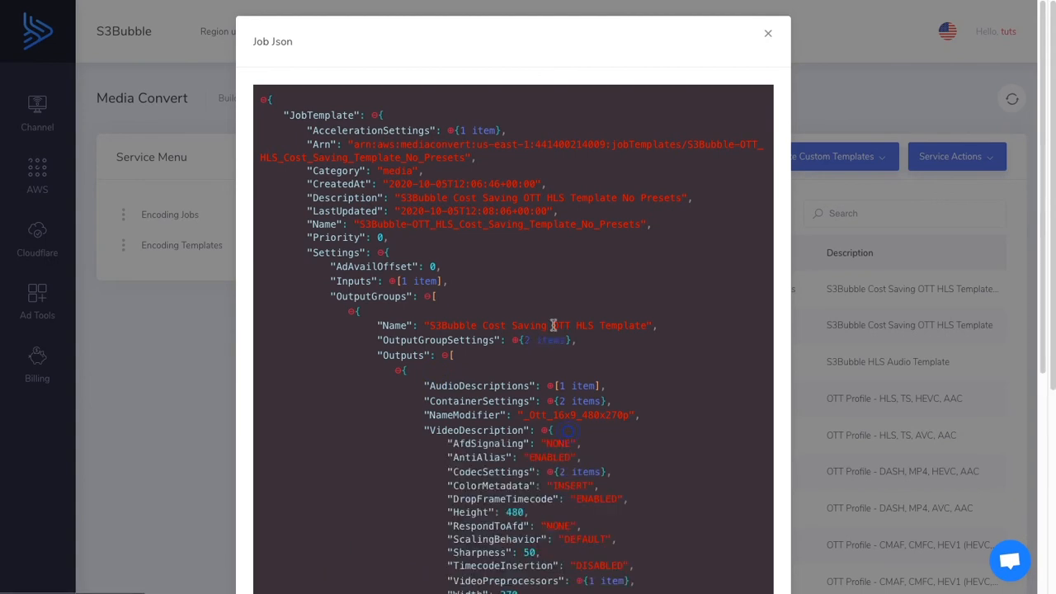
scroll(down, 3)
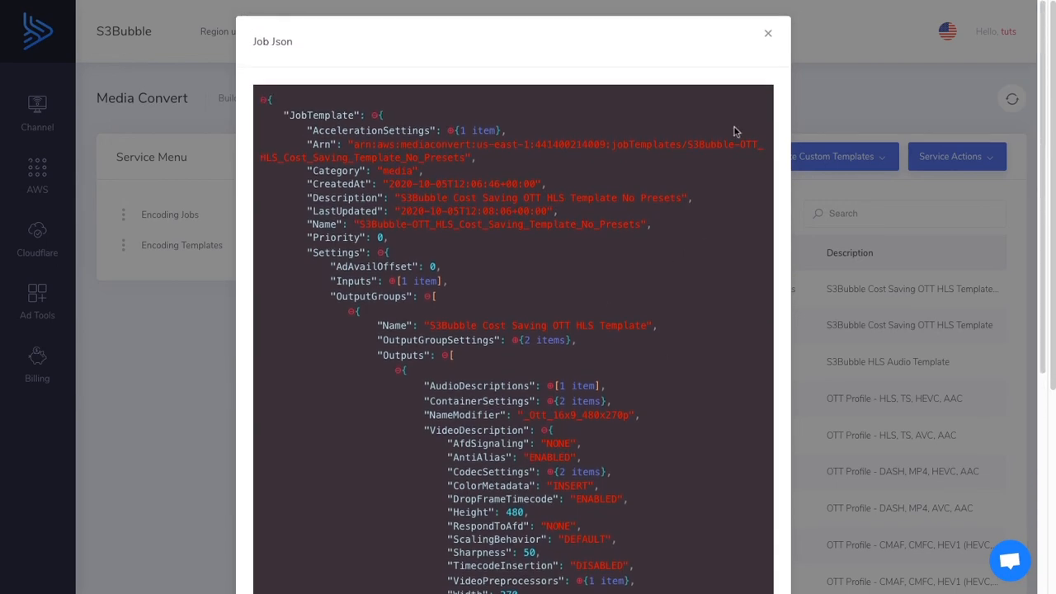
click(767, 33)
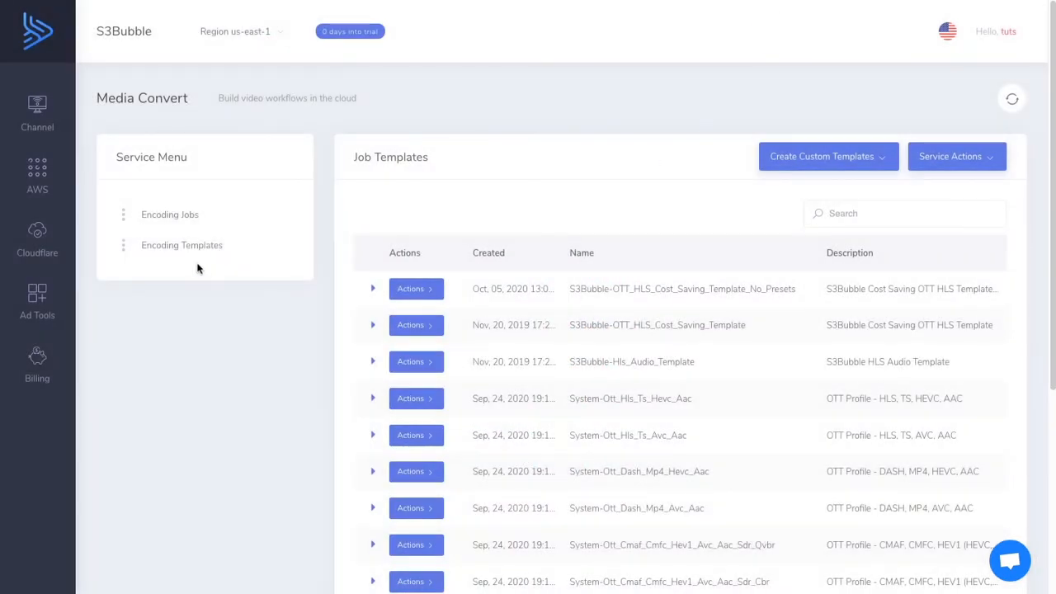
Step: Open henchmen-trailer.mov's actions menu in the tuts-s3bubble-ott-storage-2020 bucket
click(37, 170)
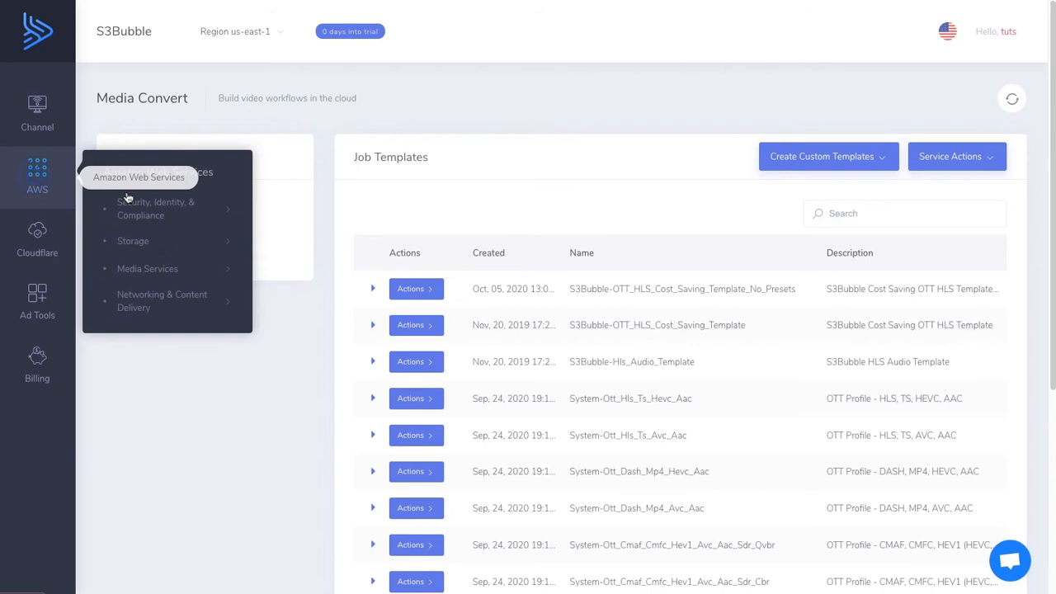
click(133, 240)
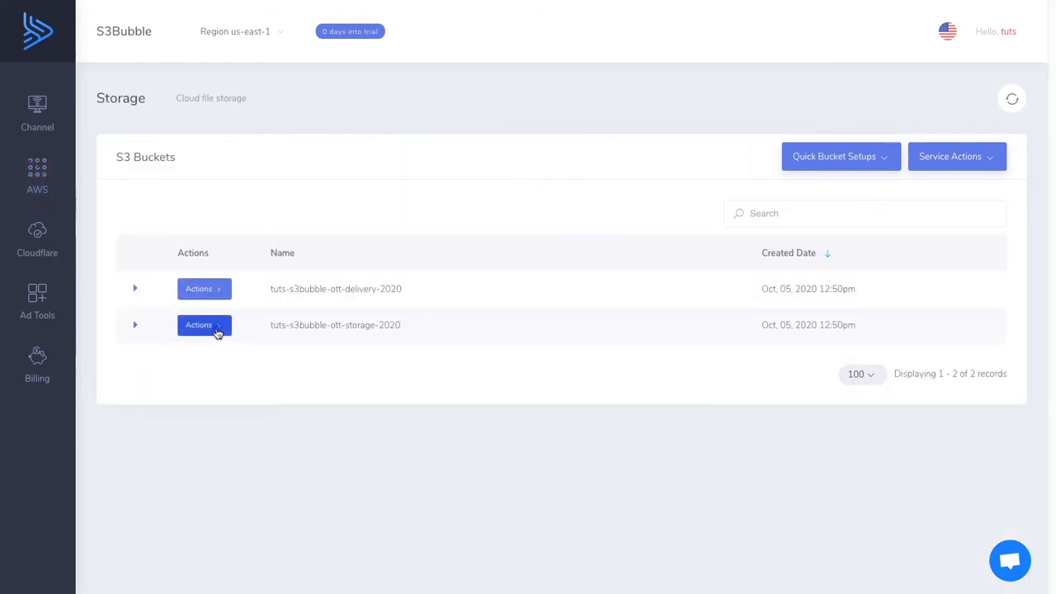
click(197, 325)
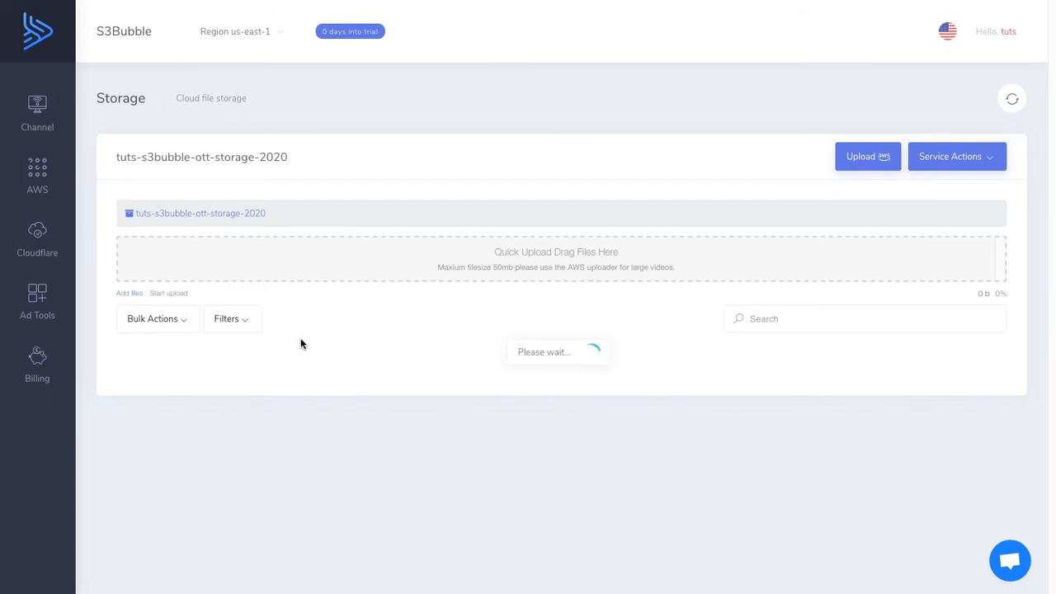
click(173, 394)
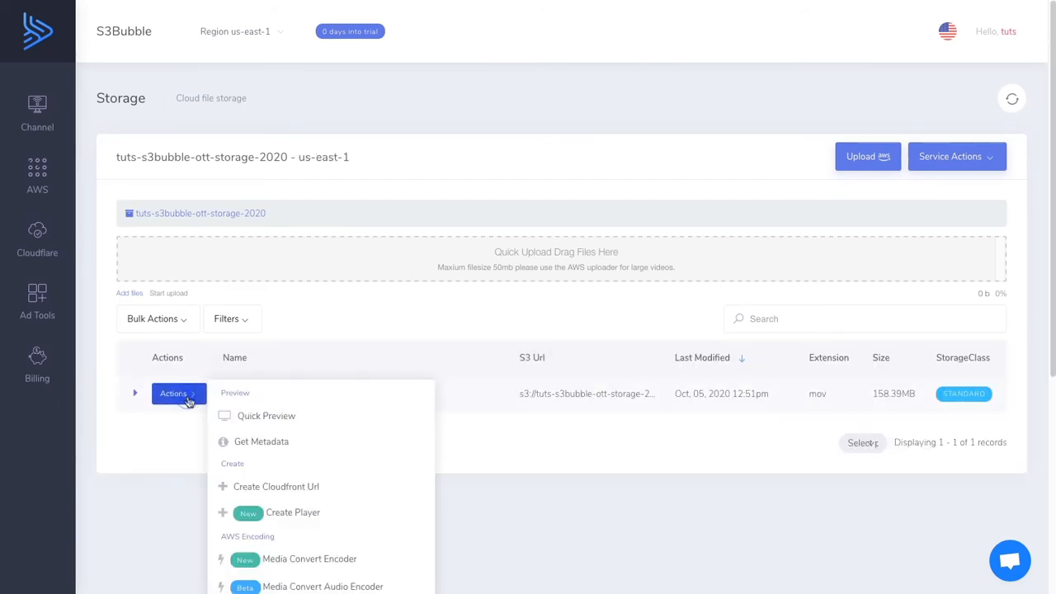
click(489, 401)
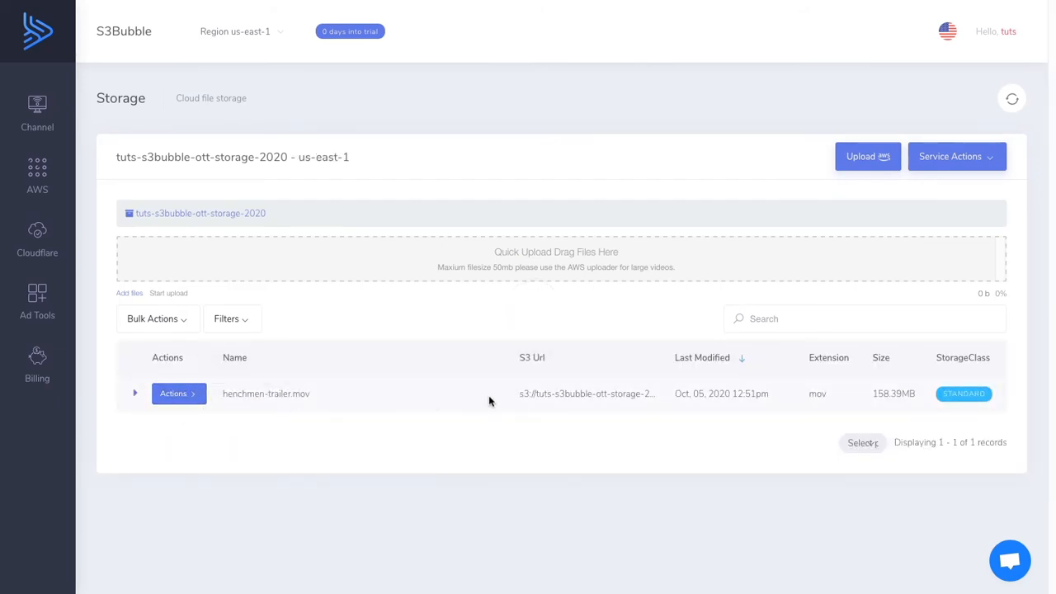
mouse_move(379, 312)
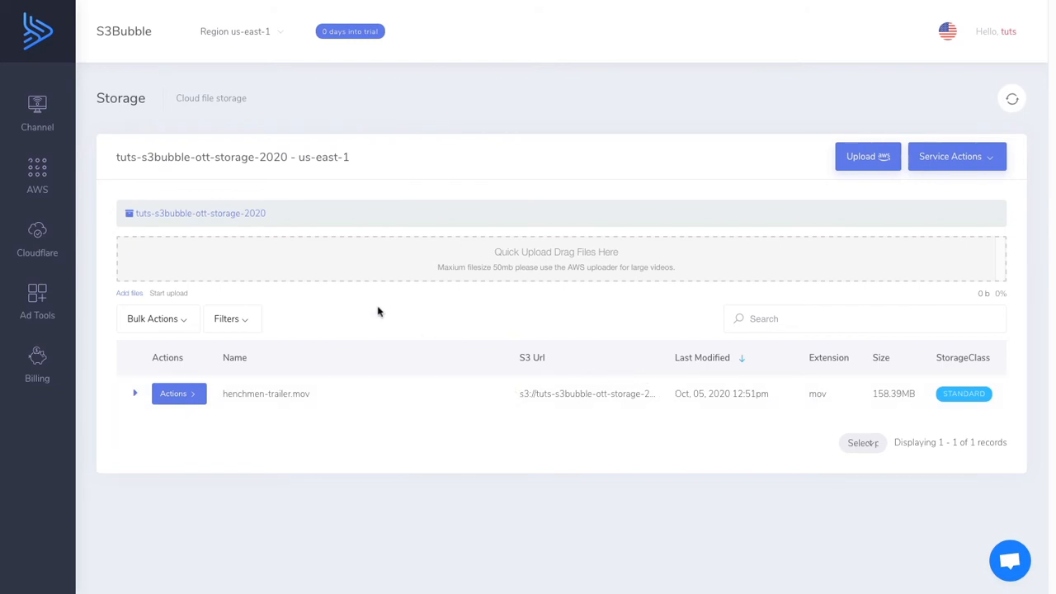
click(173, 394)
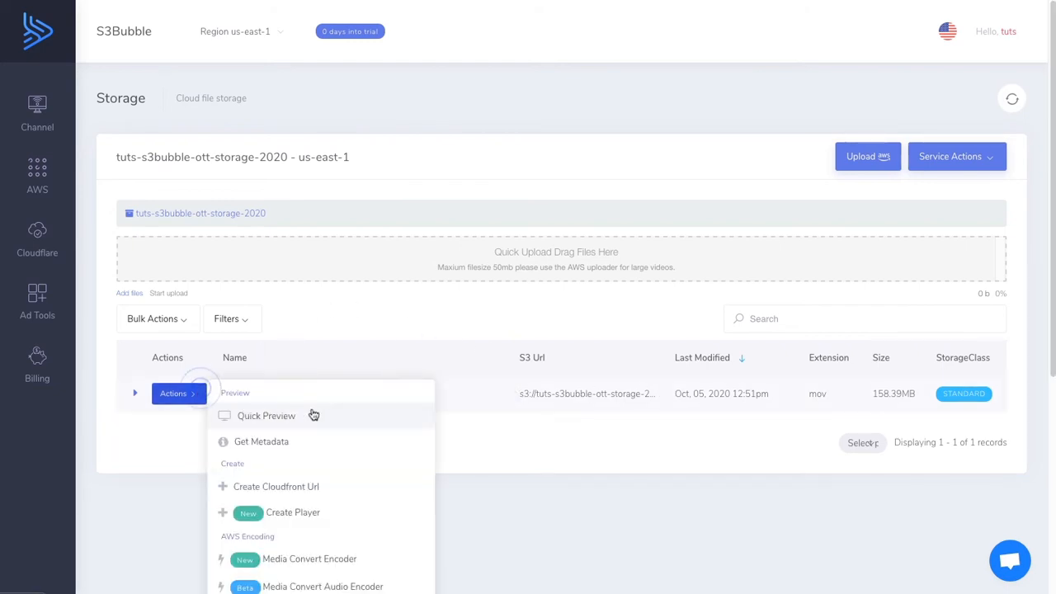
scroll(down, 3)
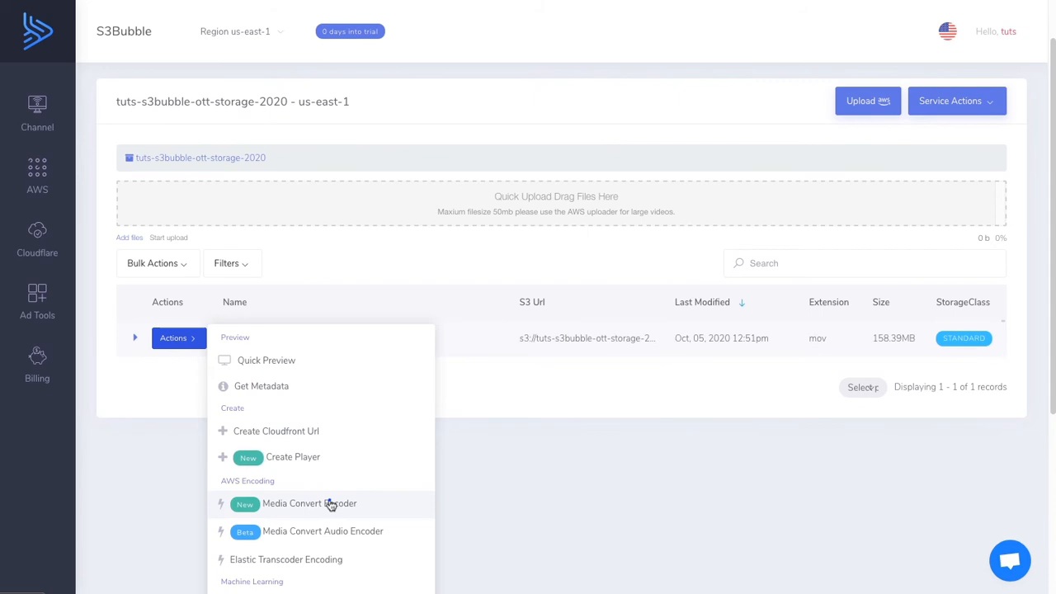
Step: Start a Media Convert Encoder job for the trailer and advance to the Outputs step
click(309, 503)
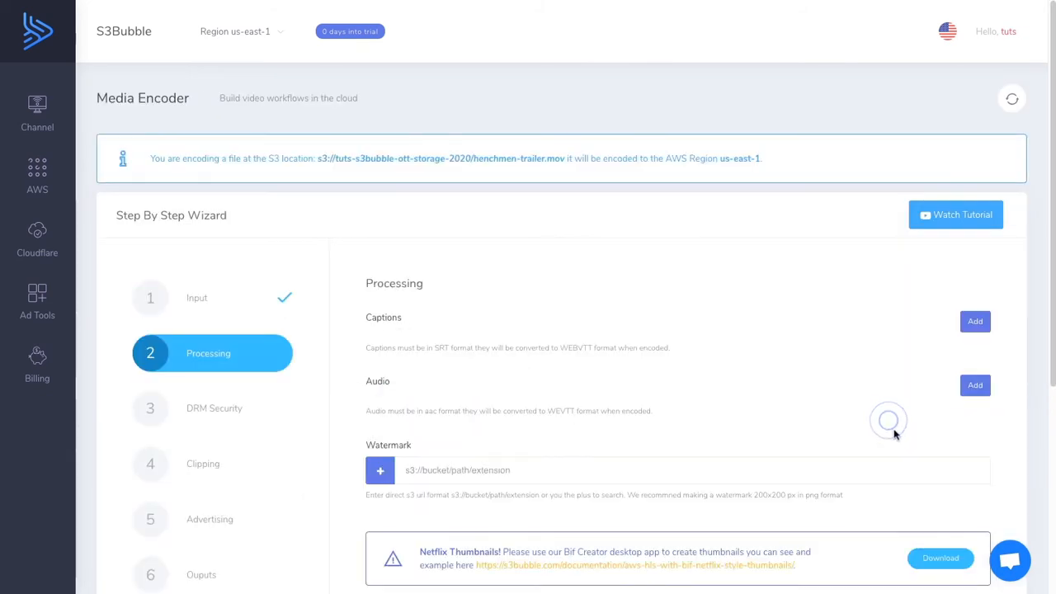
click(212, 462)
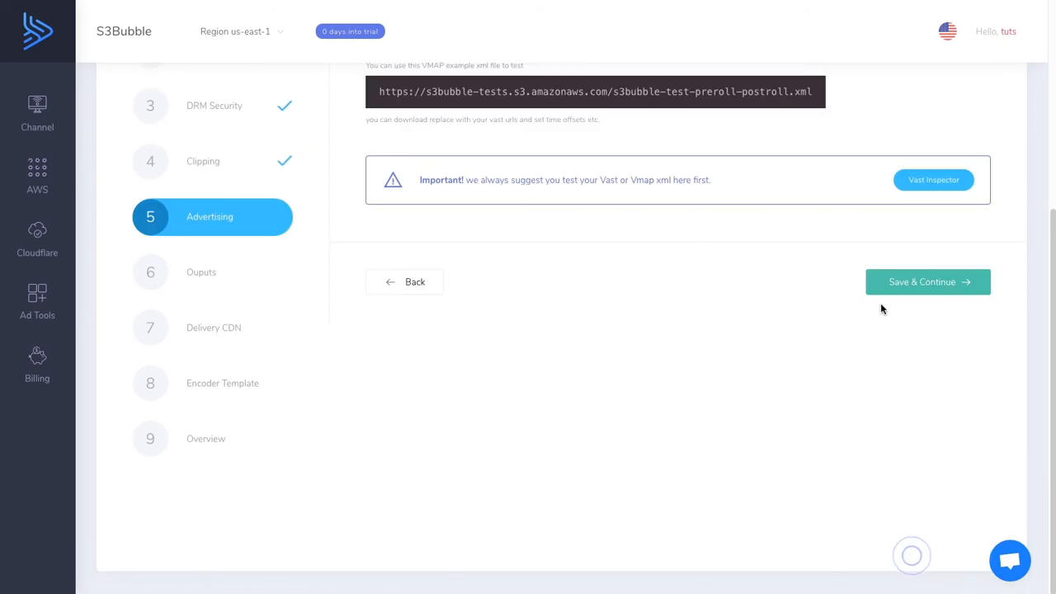
click(927, 281)
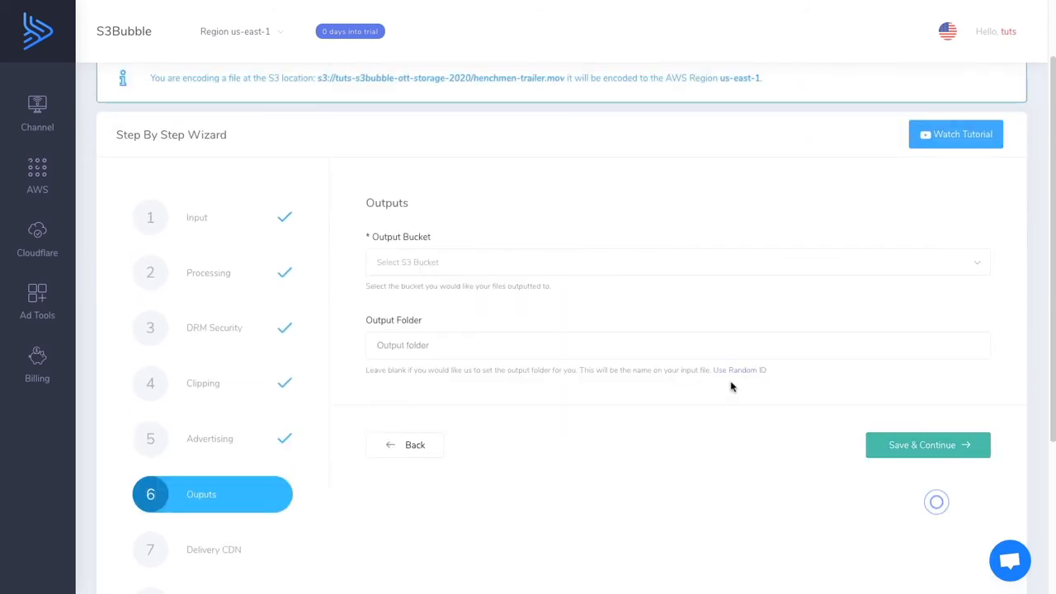
Step: Set outputs to bucket tuts-s3bubble-ott-delivery-2020, folder portrait/example, and save
click(676, 263)
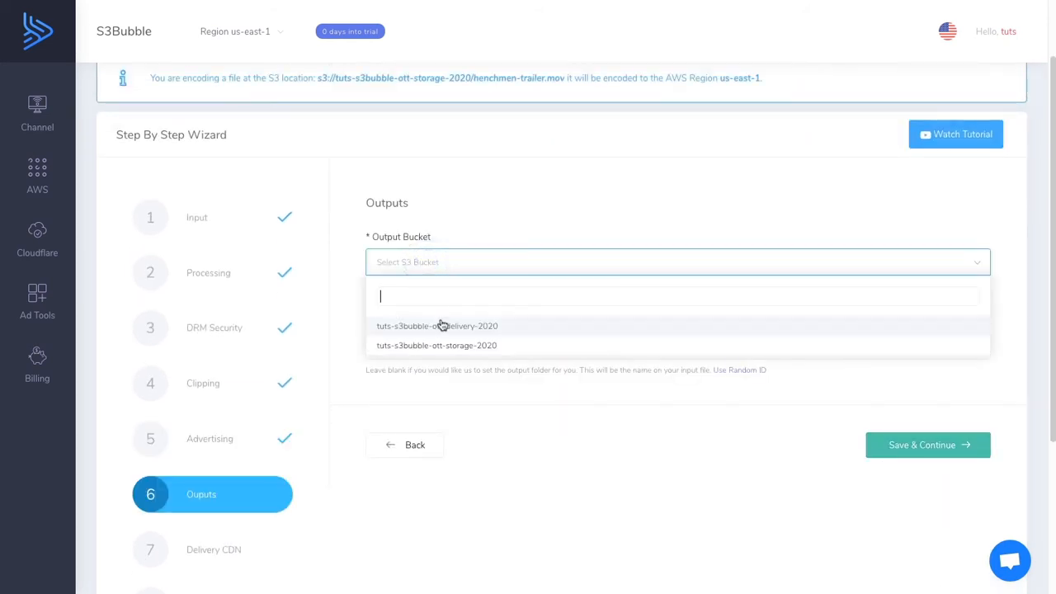
click(437, 325)
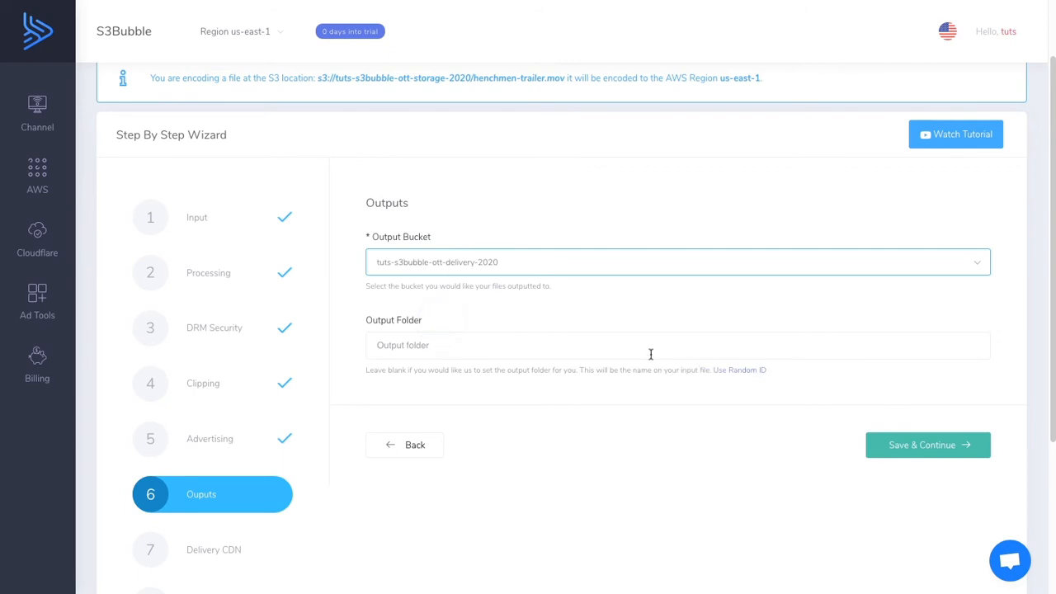
text(por)
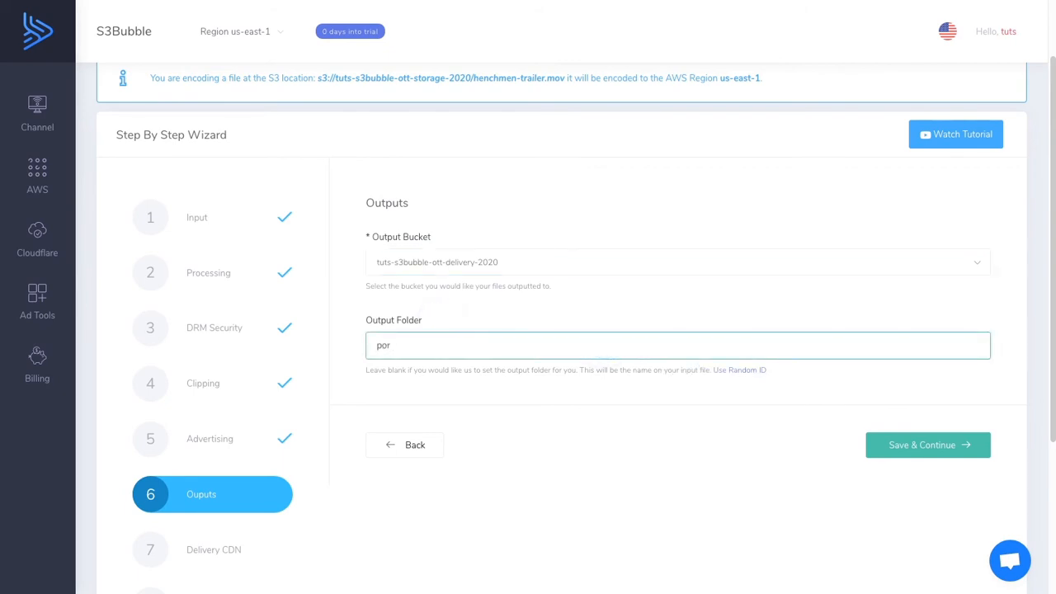
text(trait)
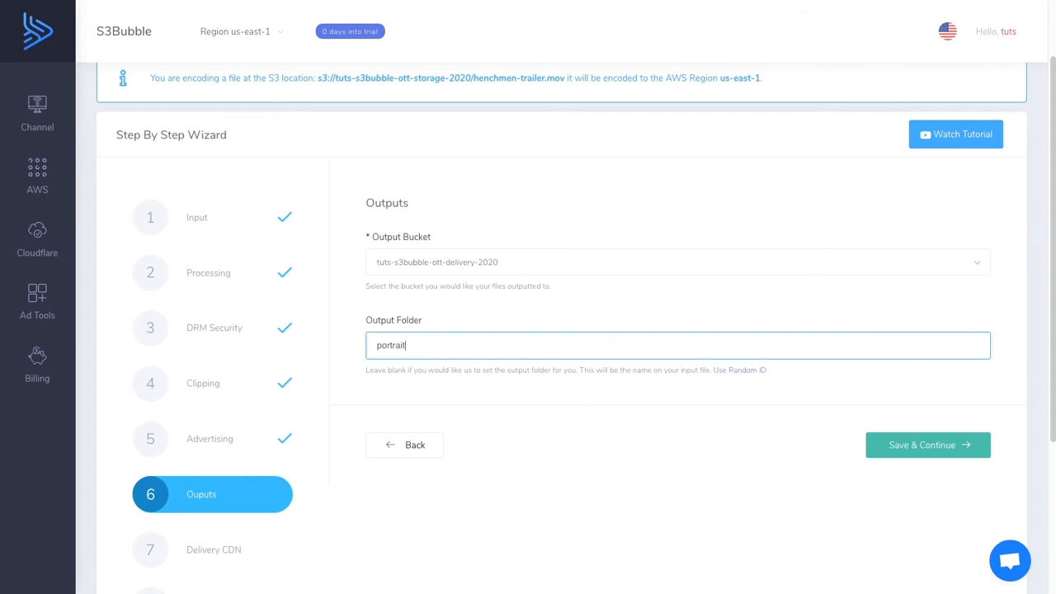
text(/example)
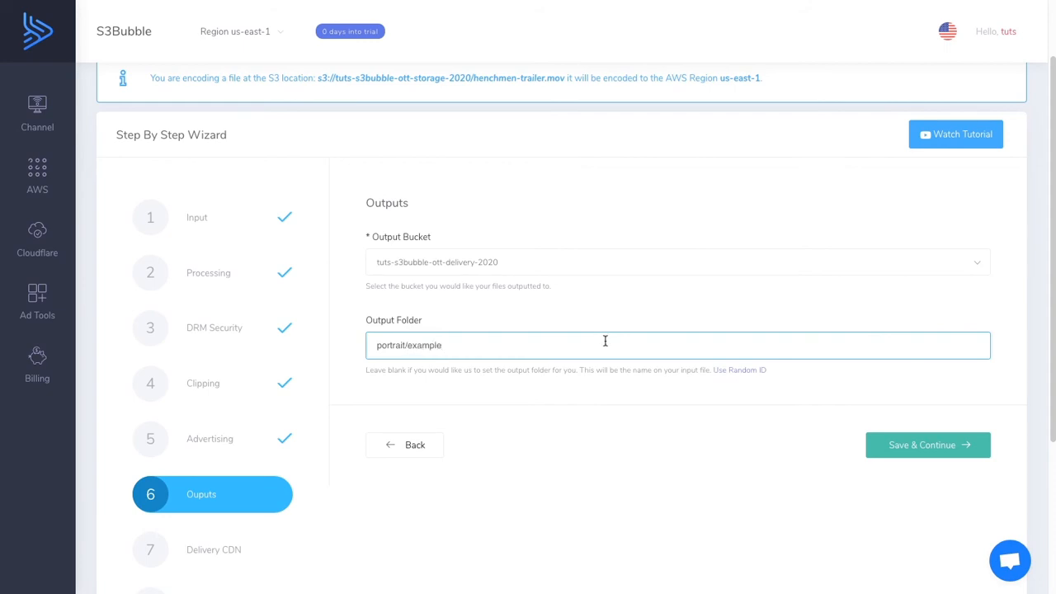
click(927, 444)
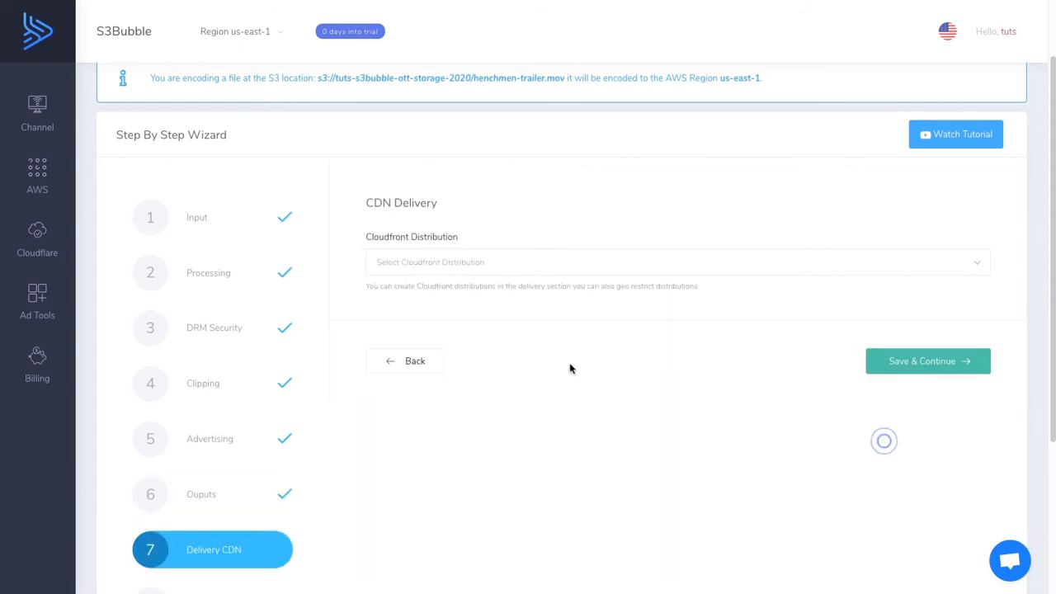
Step: Submit the trailer's encoding job using the No_Presets template and go to the jobs list
click(676, 262)
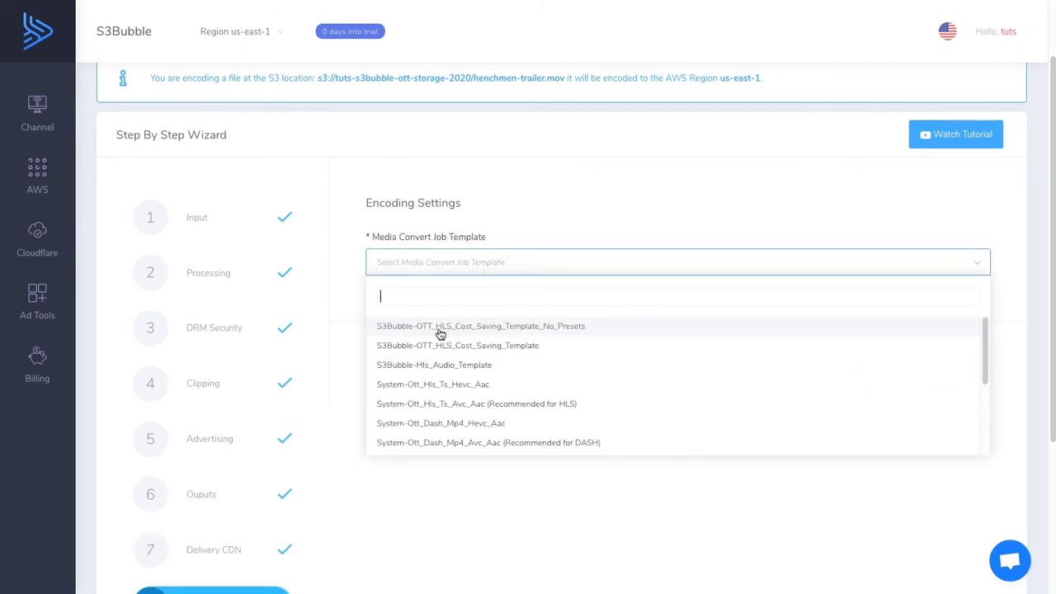
mouse_move(560, 341)
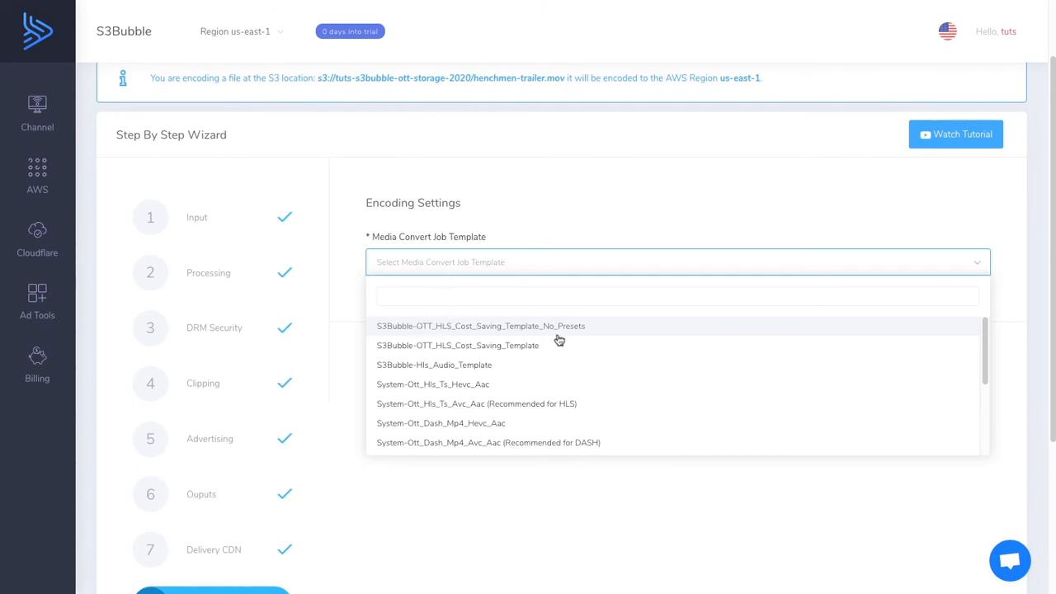
click(481, 326)
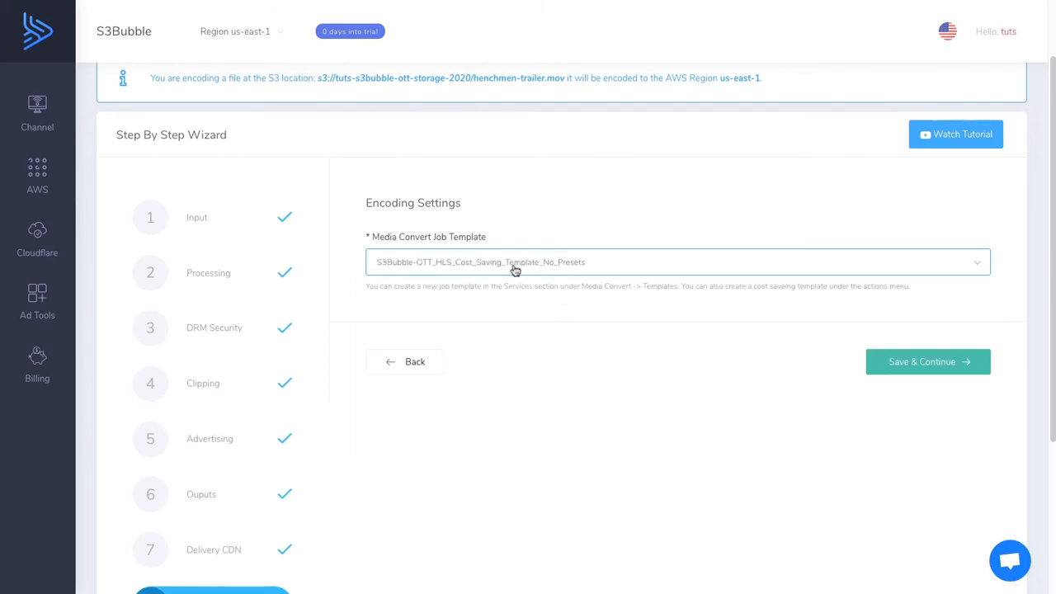
click(927, 361)
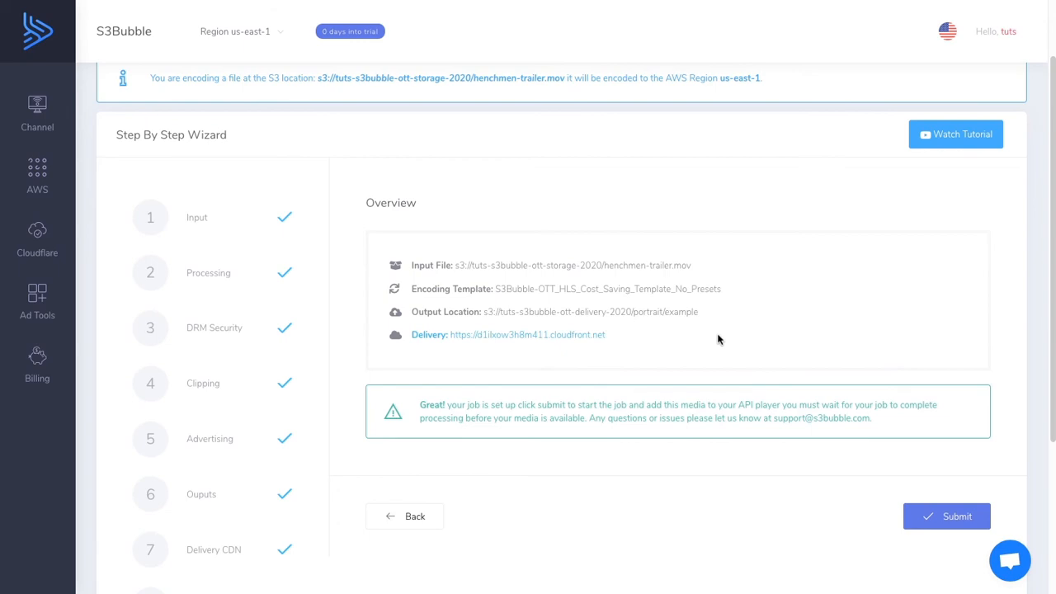
mouse_move(381, 259)
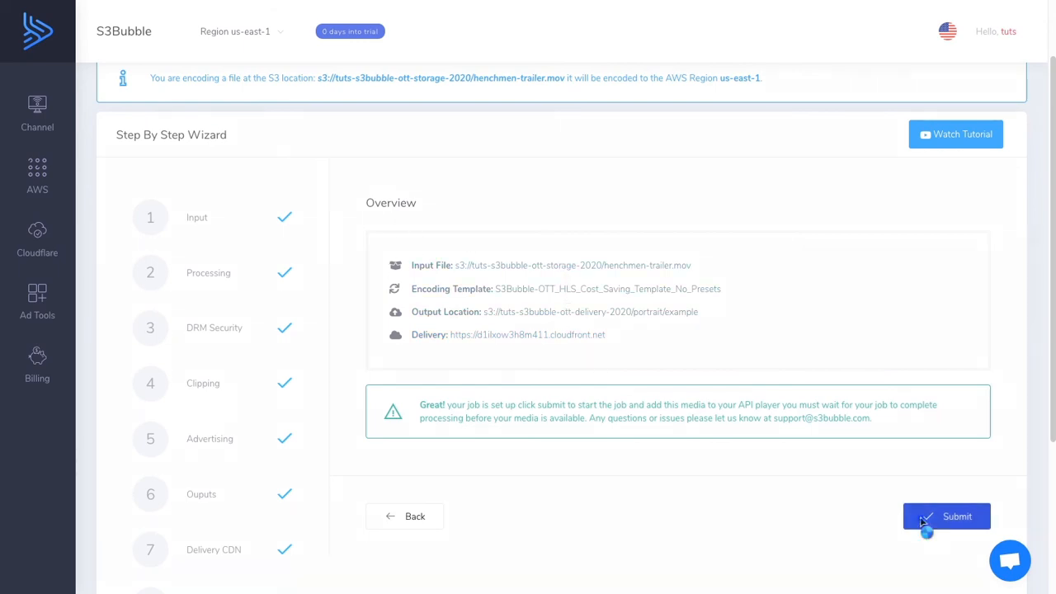
click(946, 516)
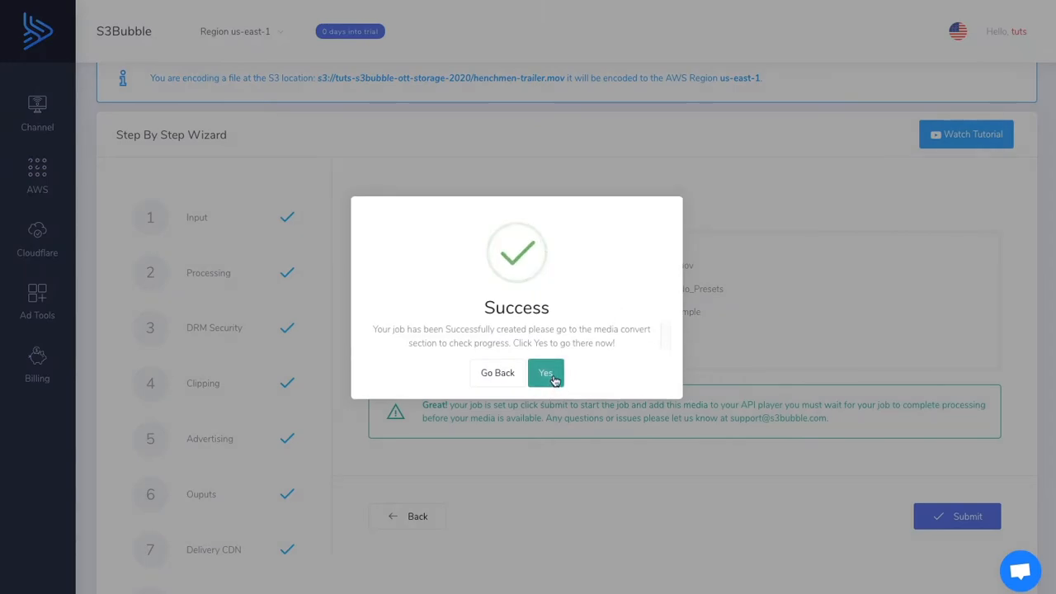
click(545, 372)
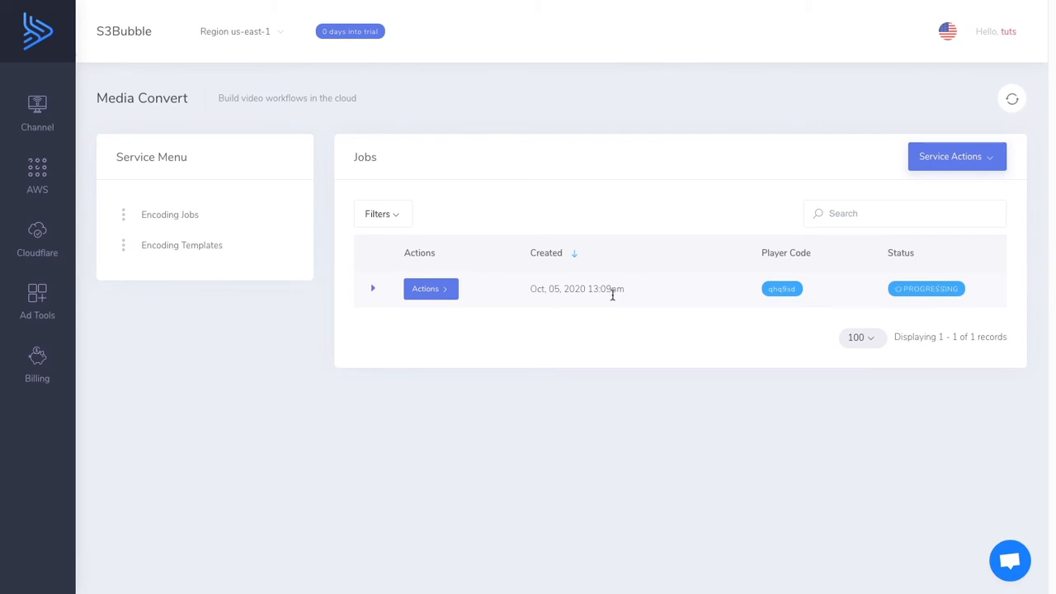
mouse_move(631, 231)
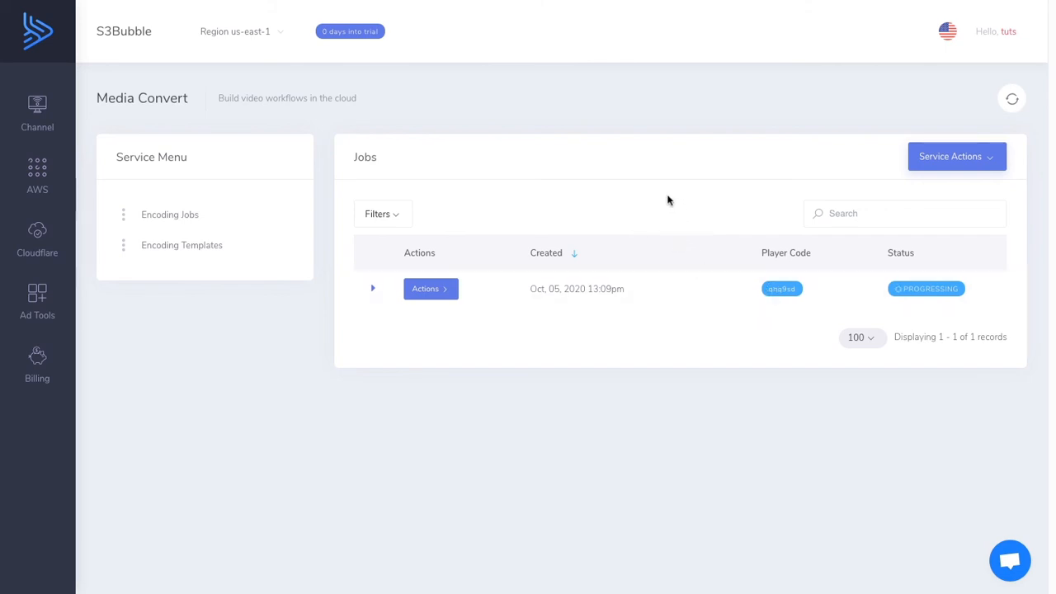
mouse_move(635, 219)
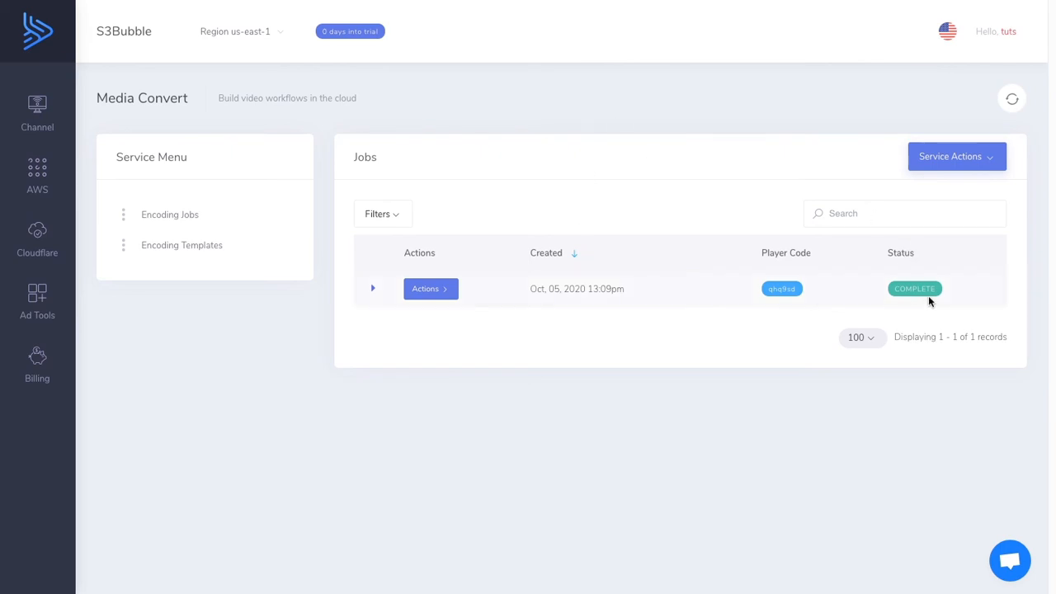
Step: Open the player preview for the completed encoding job
click(781, 289)
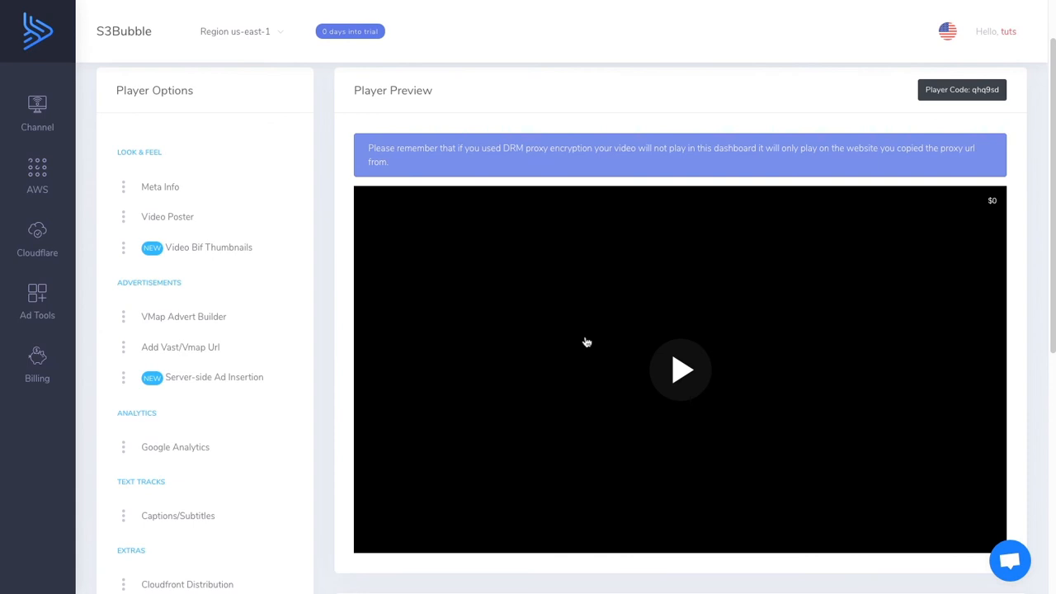
Step: Play the encoded trailer in Player Preview and check the portrait/example/master.m3u8 direct URL
click(680, 369)
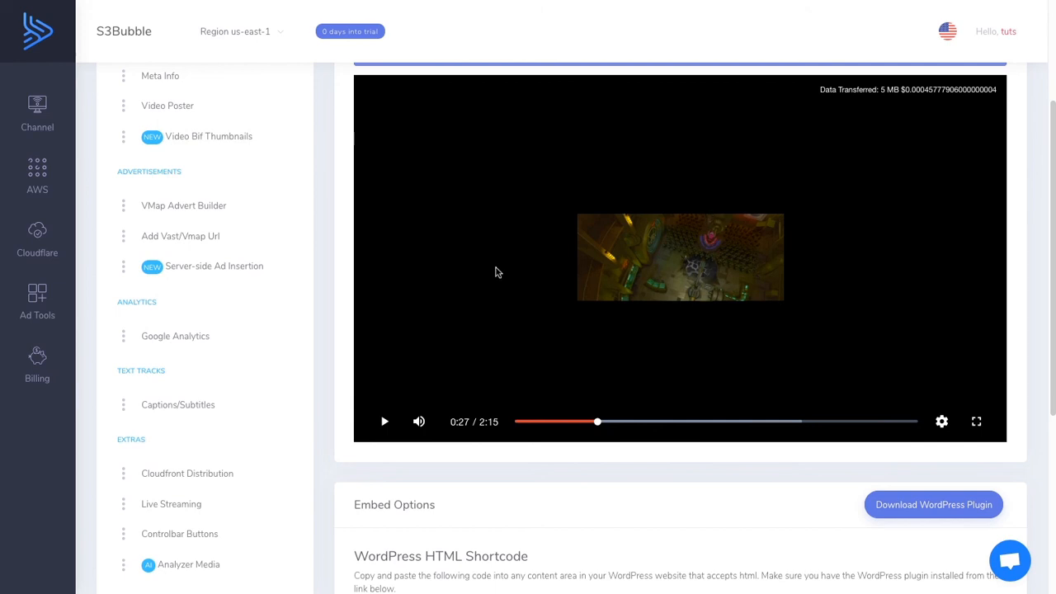
scroll(up, 3)
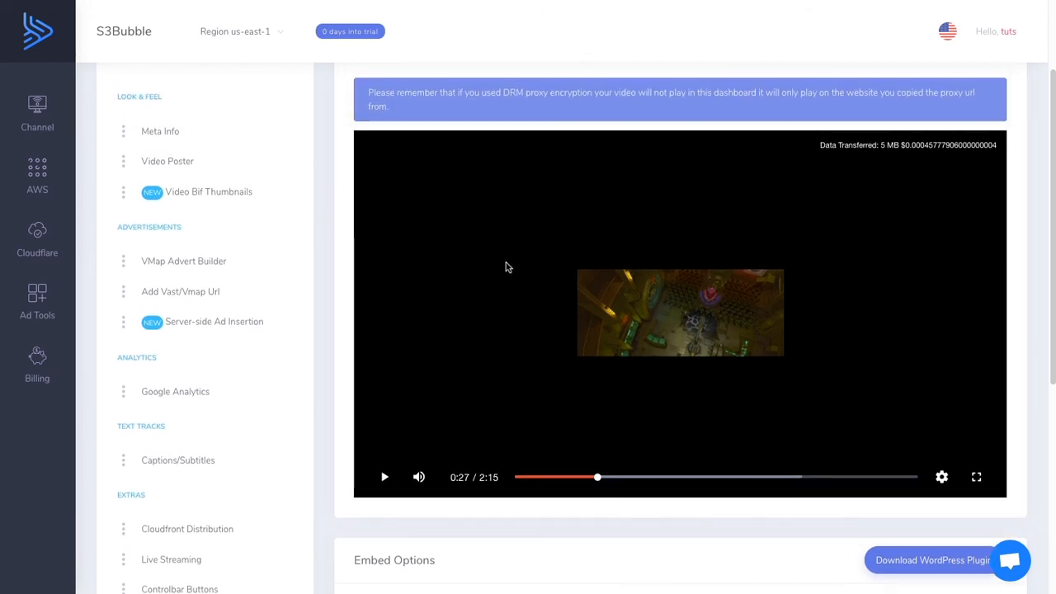
scroll(down, 3)
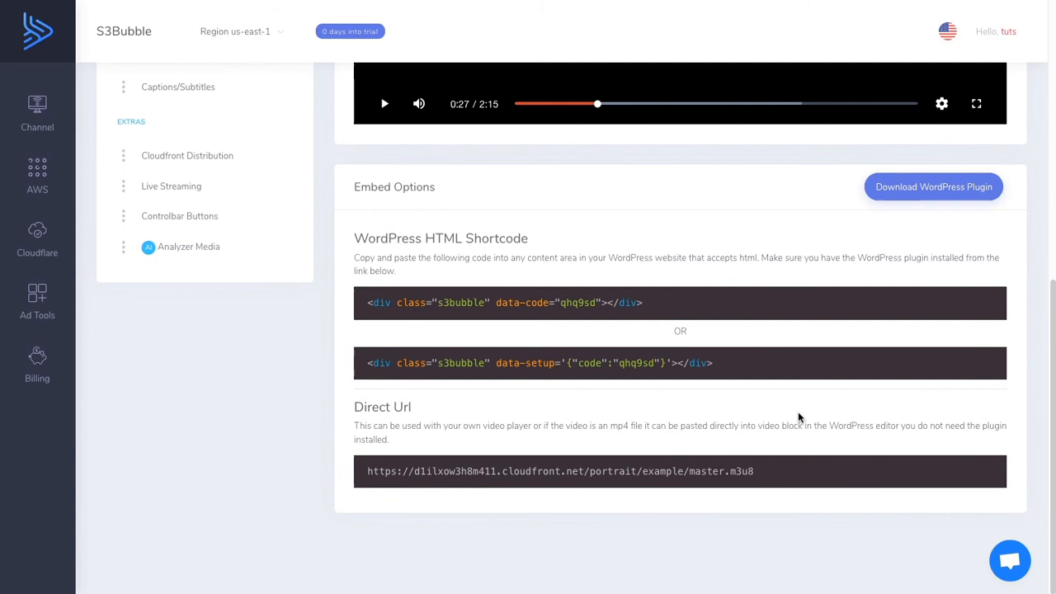
scroll(up, 3)
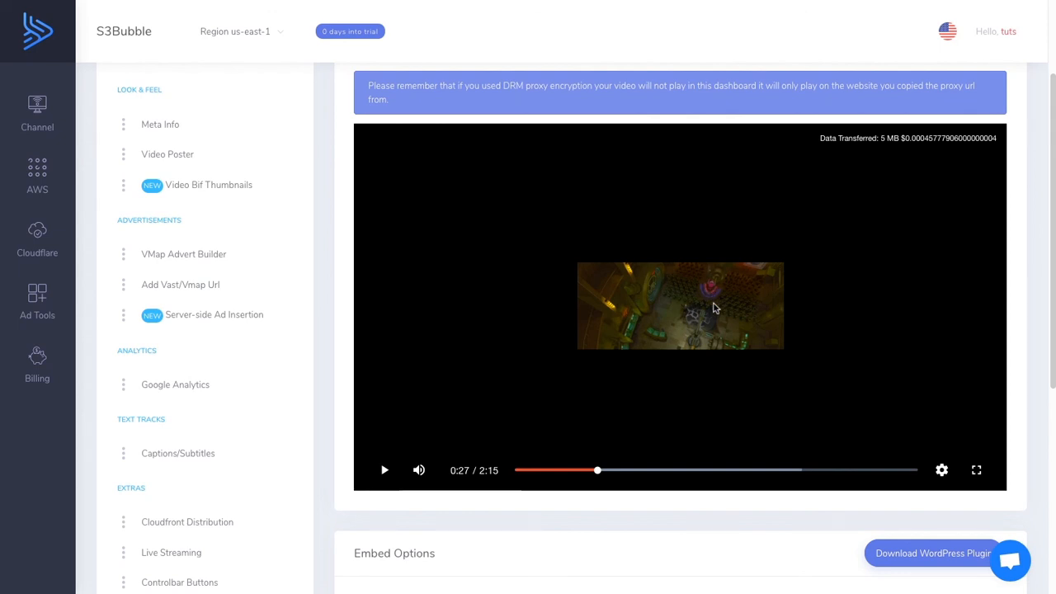
mouse_move(751, 234)
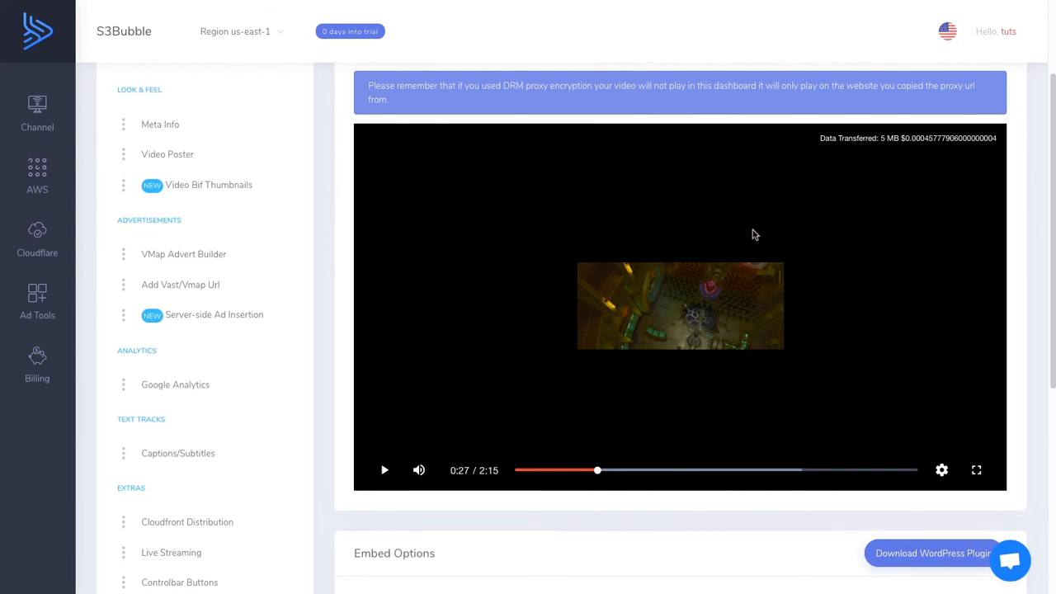
mouse_move(967, 33)
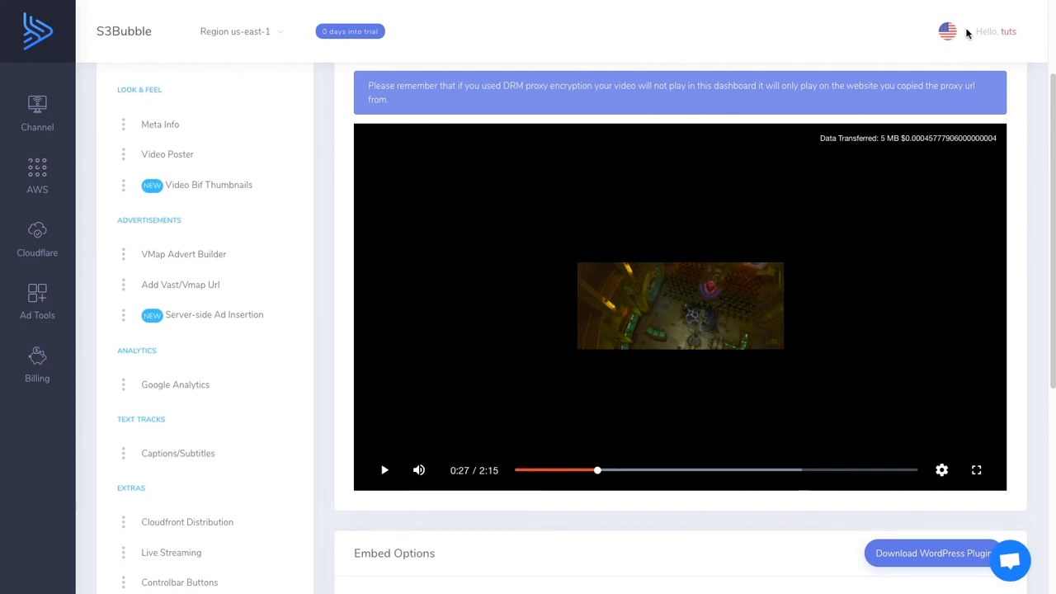